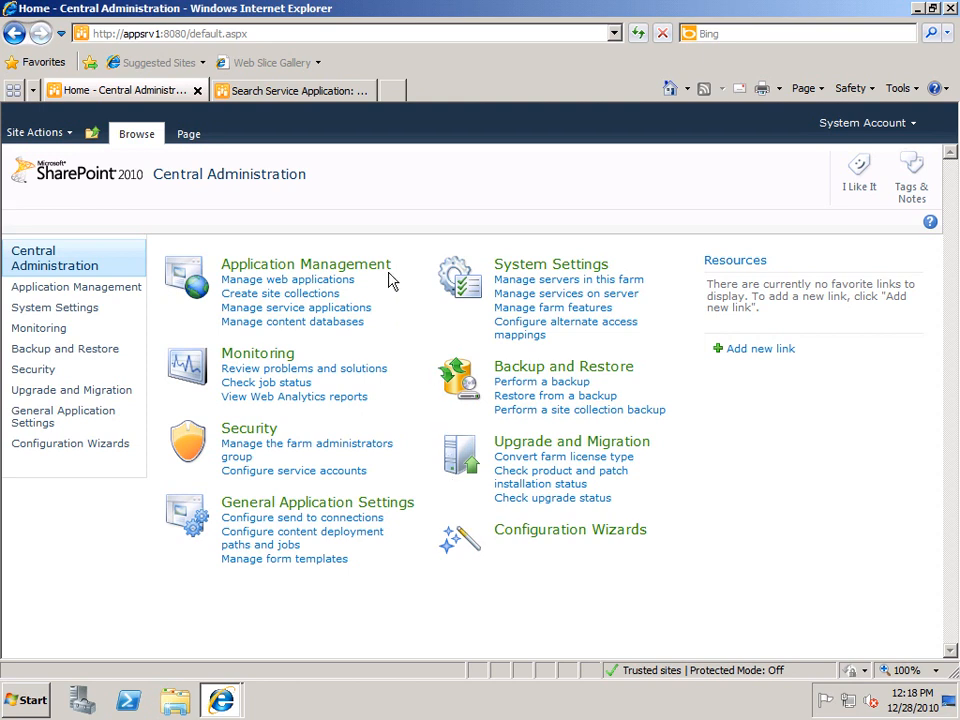
mouse_move(335, 318)
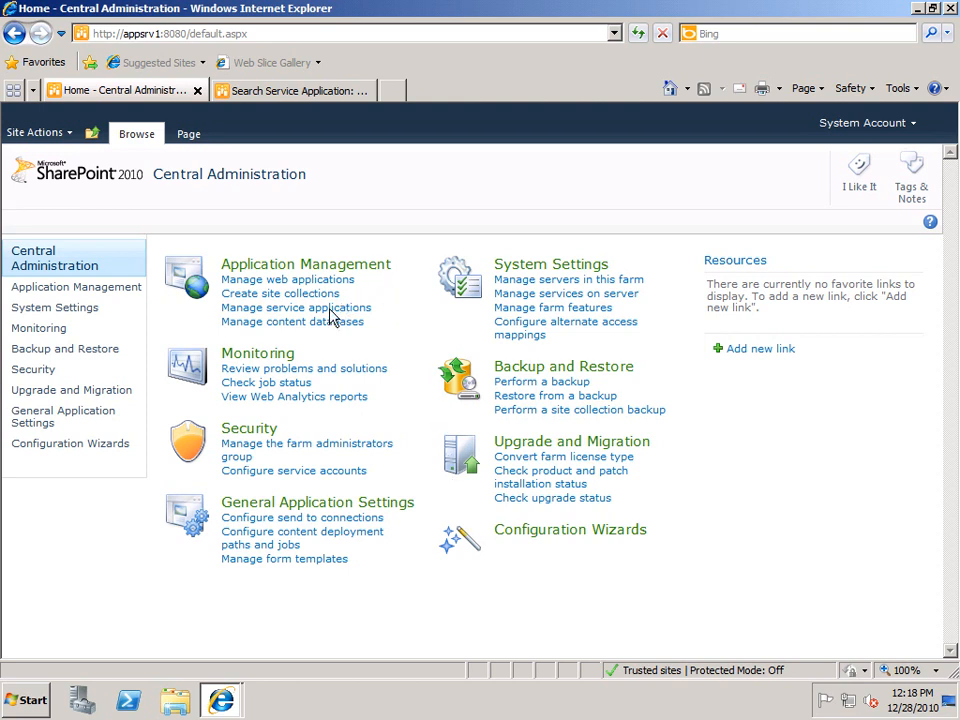
Open Search Service Application administration from the Manage service applications list.
left_click(296, 307)
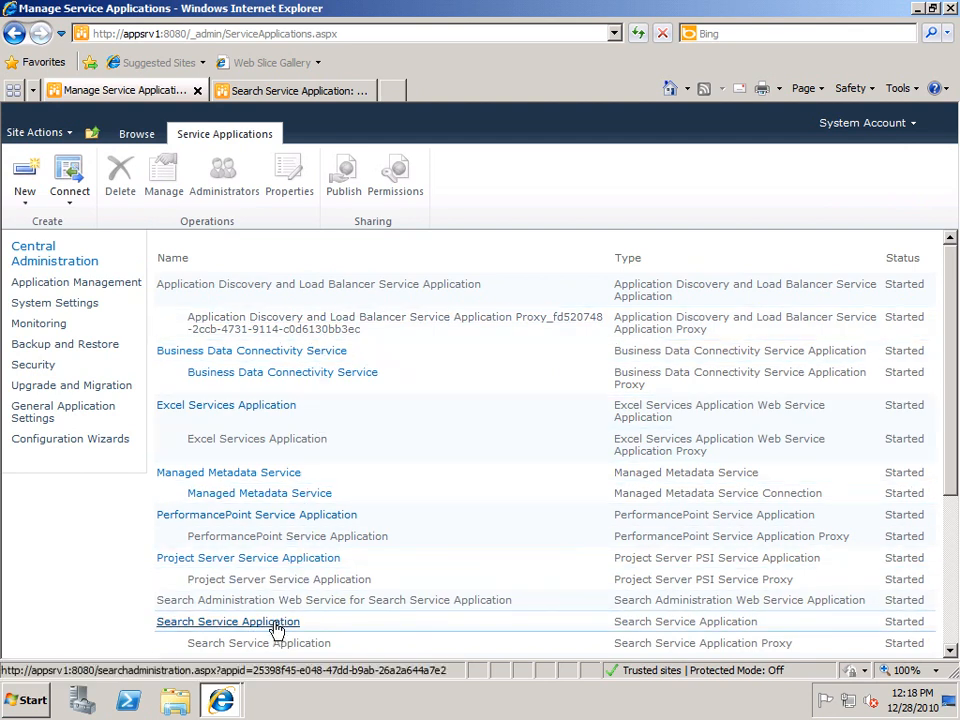
left_click(227, 621)
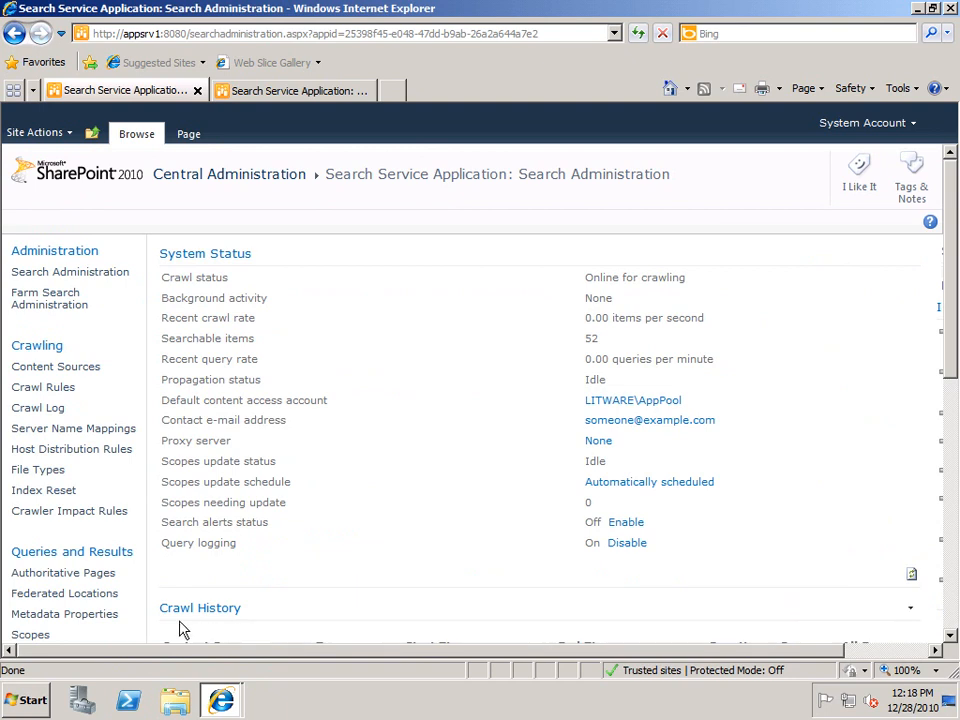
mouse_move(64, 614)
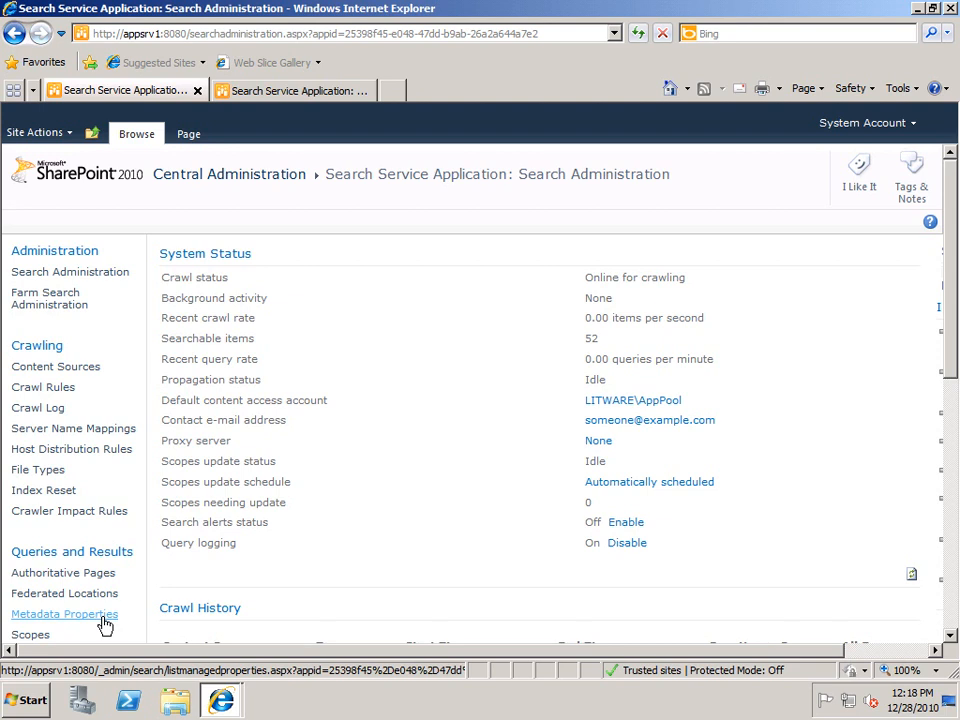
Open Metadata Properties and scroll through the 126 managed property mappings.
left_click(64, 613)
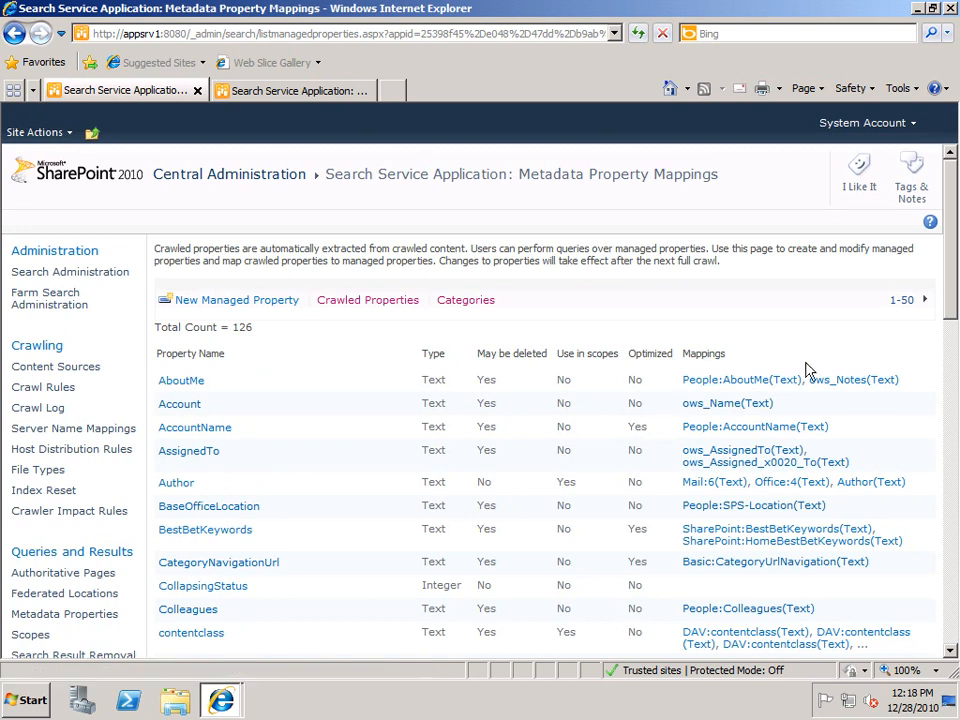
scroll("down", 3)
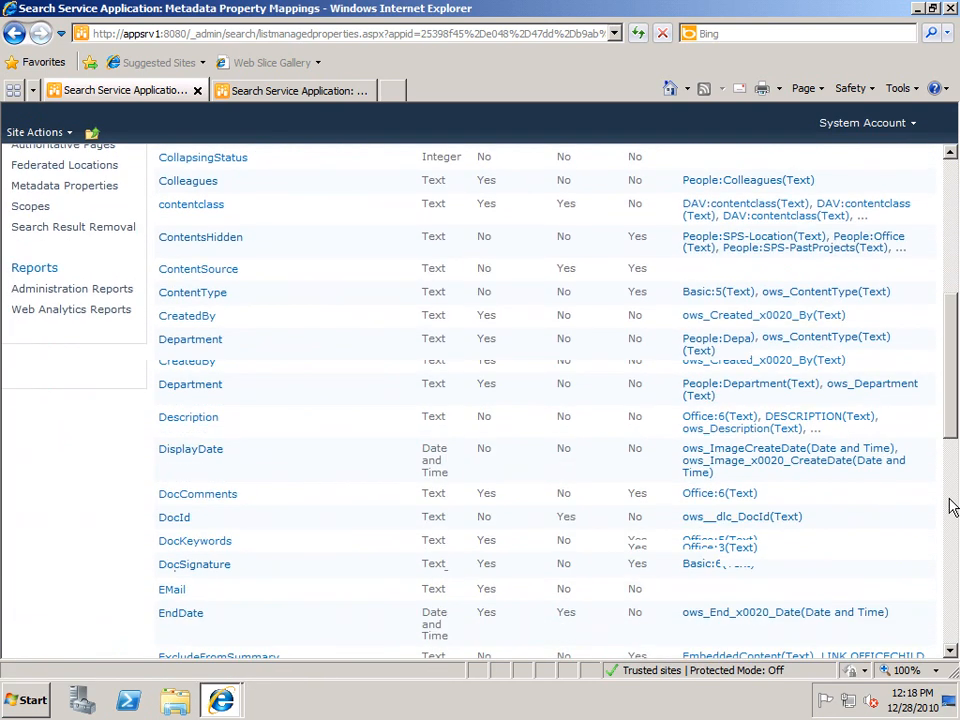
scroll("down", 3)
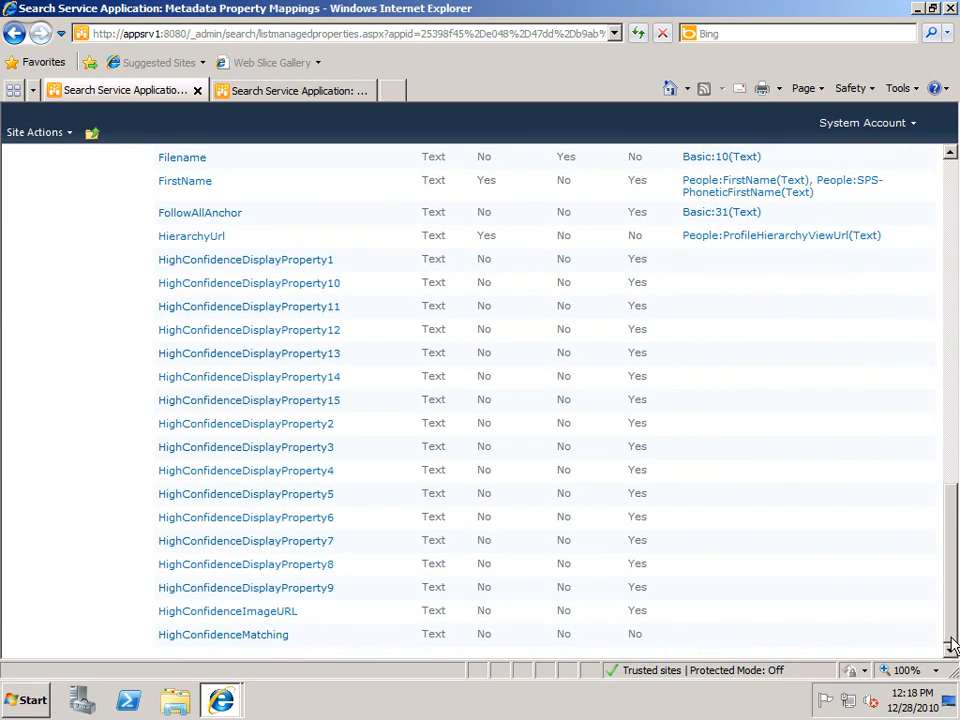
scroll("up", 3)
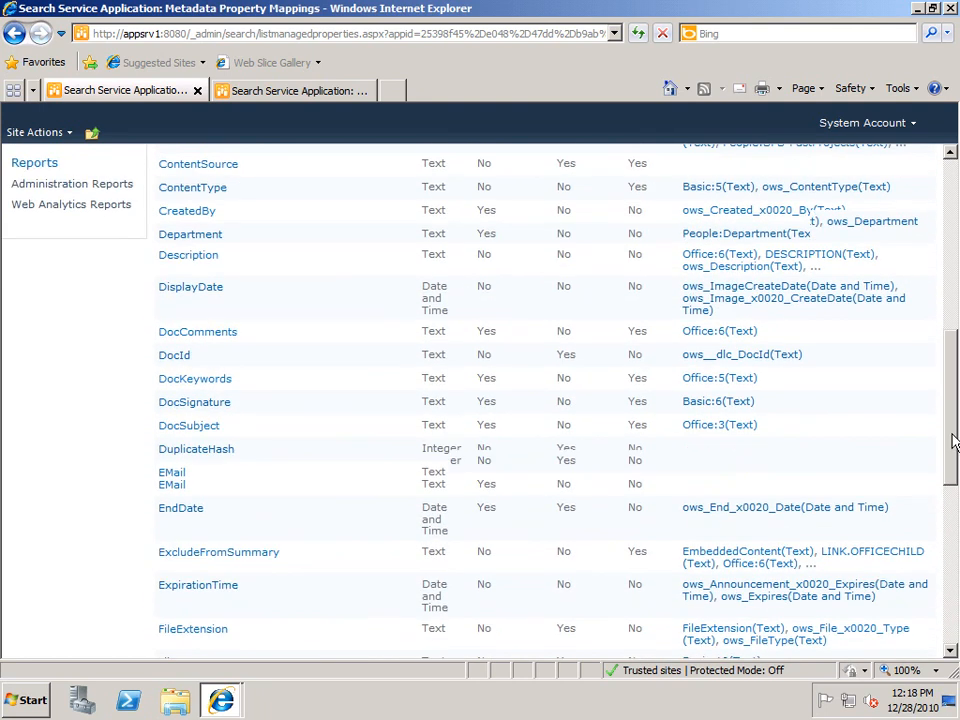
scroll("up", 3)
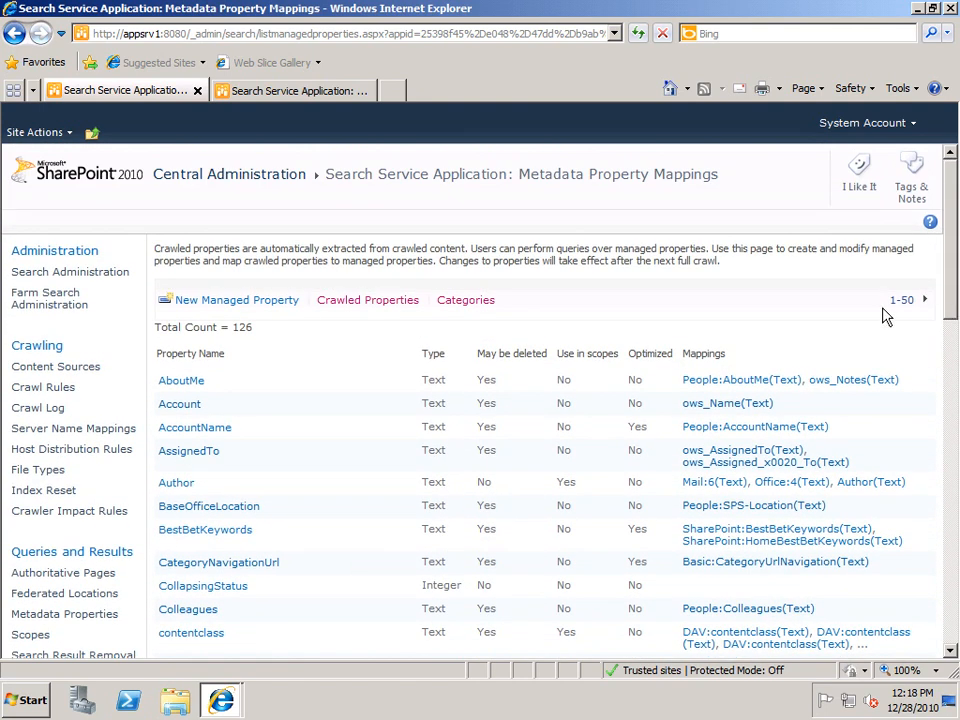
mouse_move(368, 300)
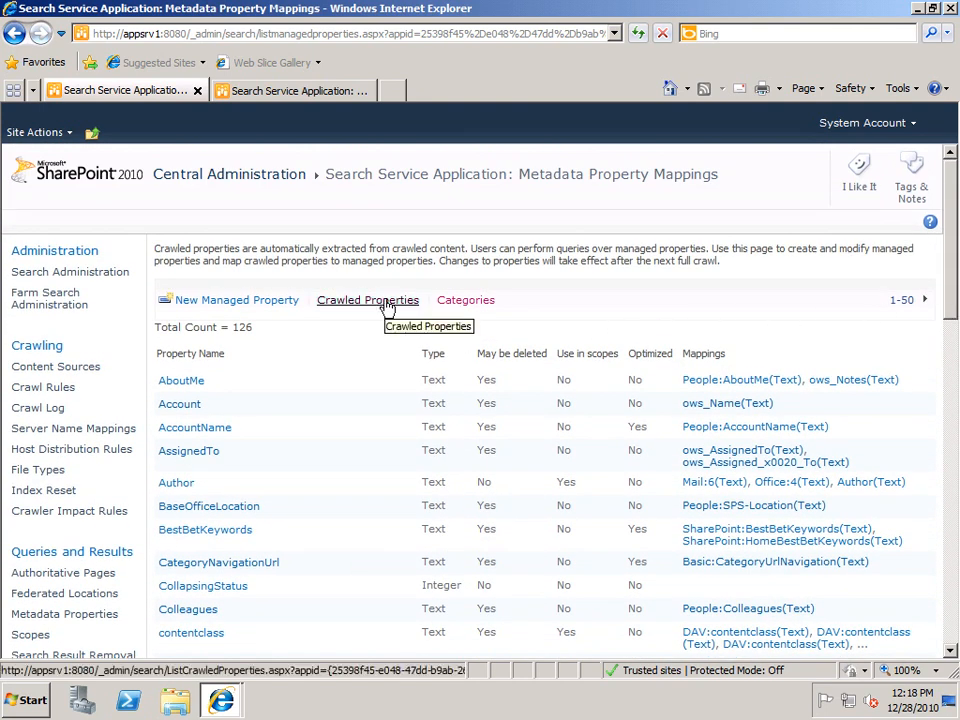
Review the 367 crawled properties list, then bring up the Litware Search Center.
left_click(367, 300)
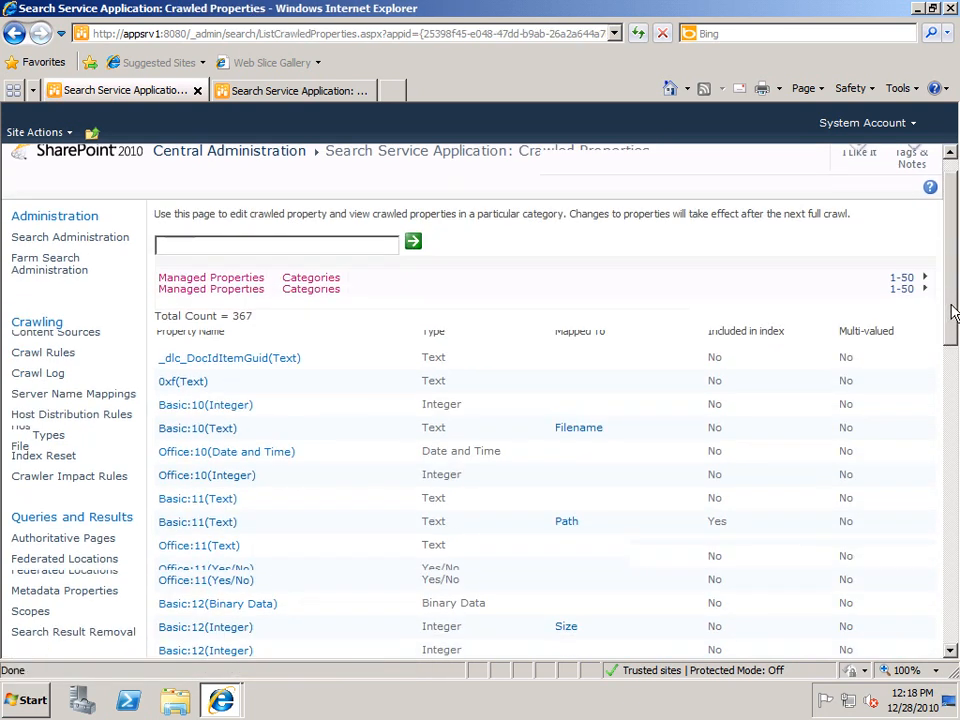
scroll("down", 3)
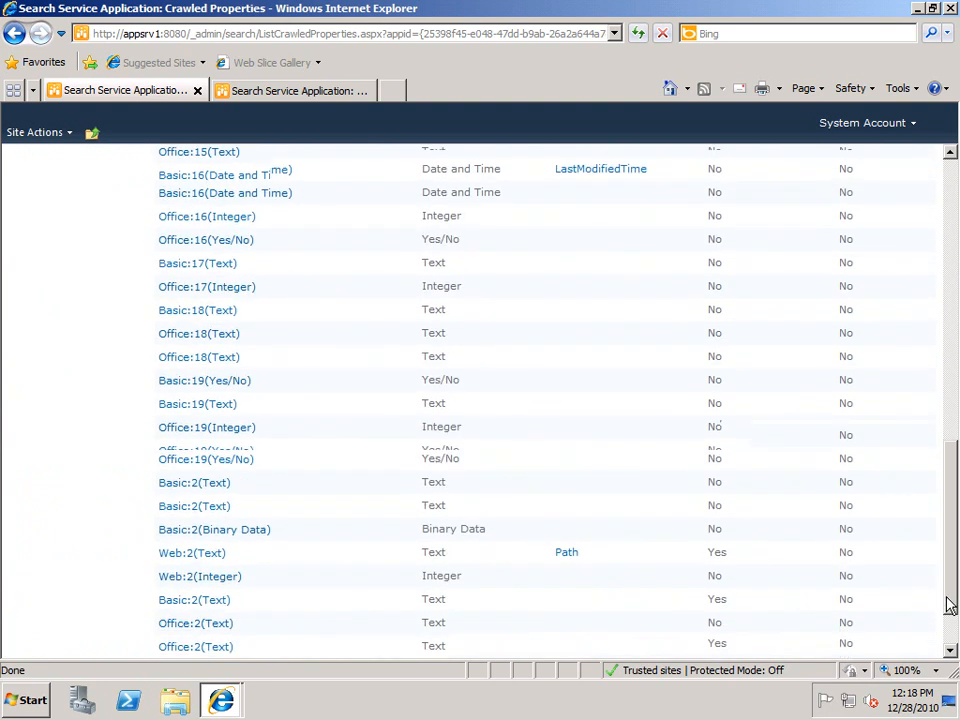
scroll("up", 3)
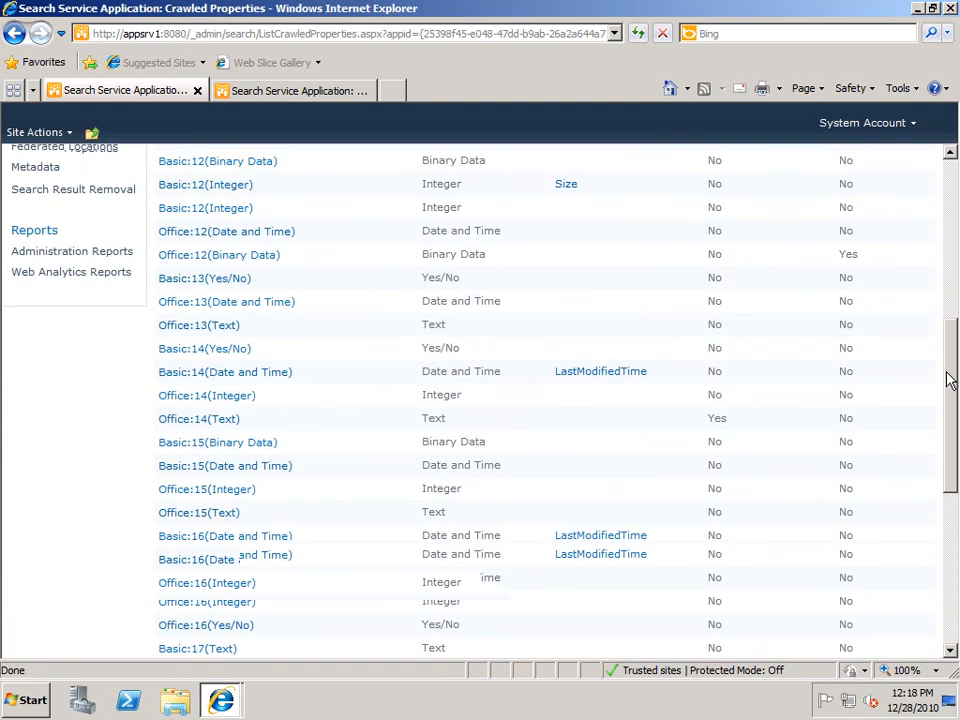
scroll("up", 3)
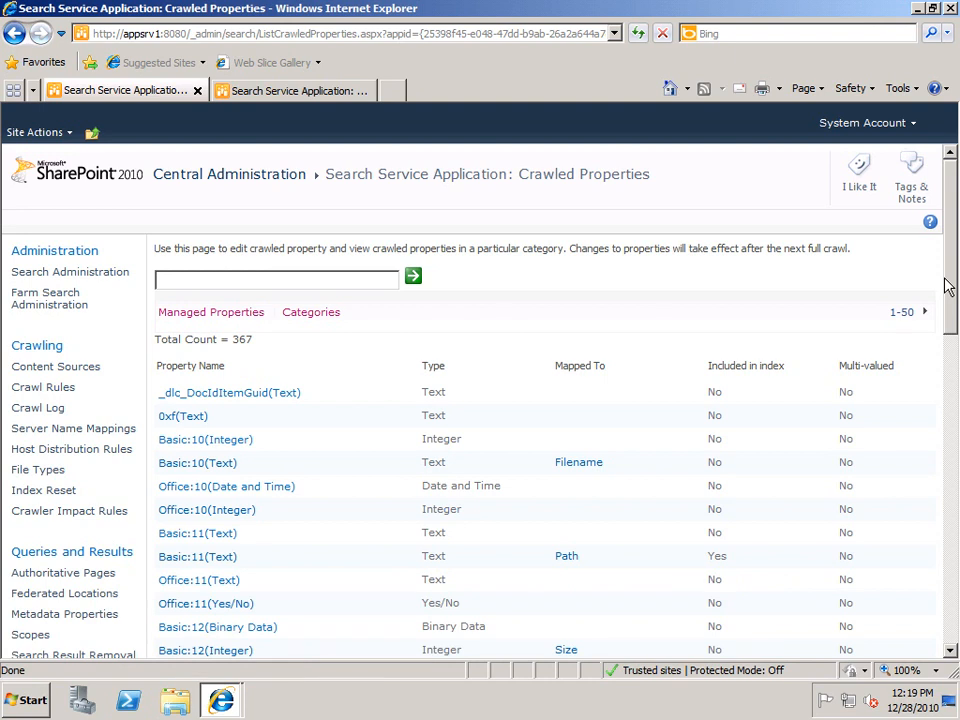
left_click(197, 462)
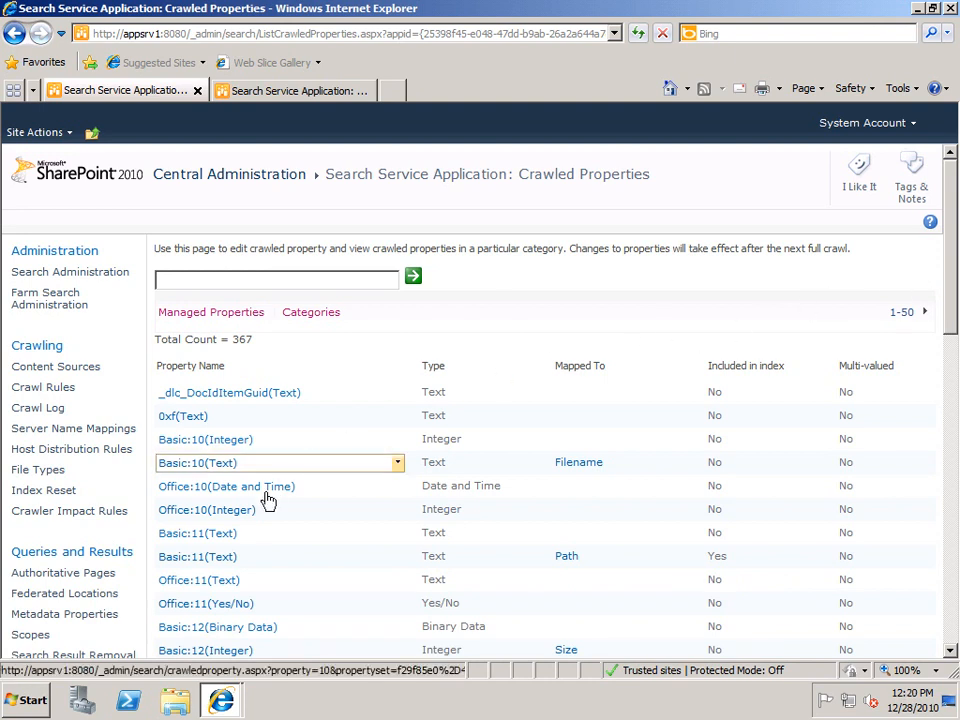
left_click(205, 603)
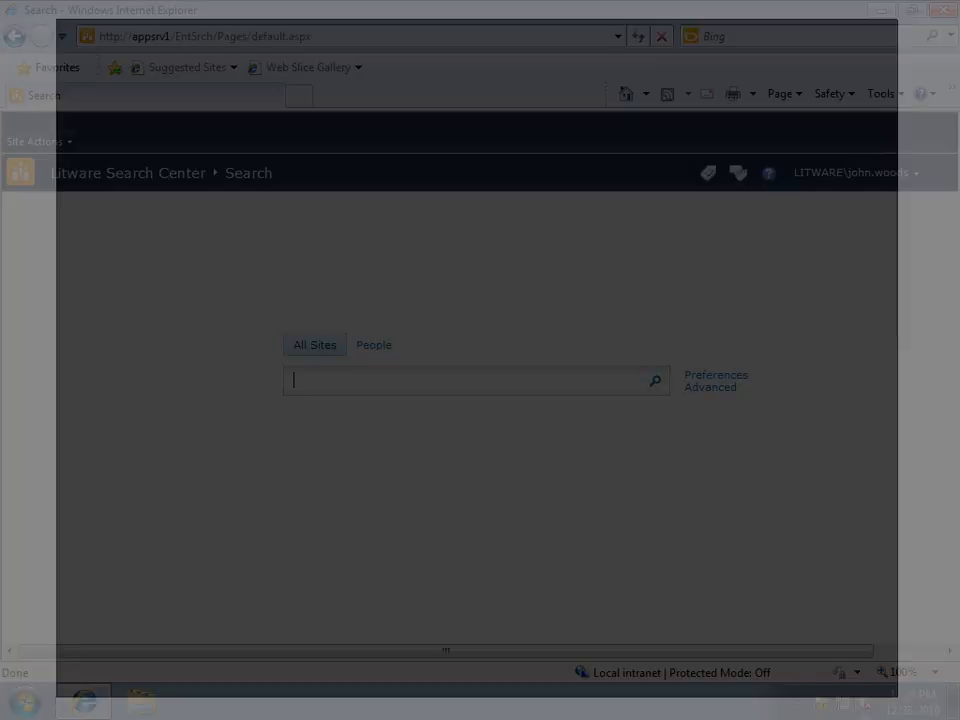
Search for DocSubject:"Server Integration", returning a budget spreadsheet and a spec document.
type("DocSubject:\"Server In")
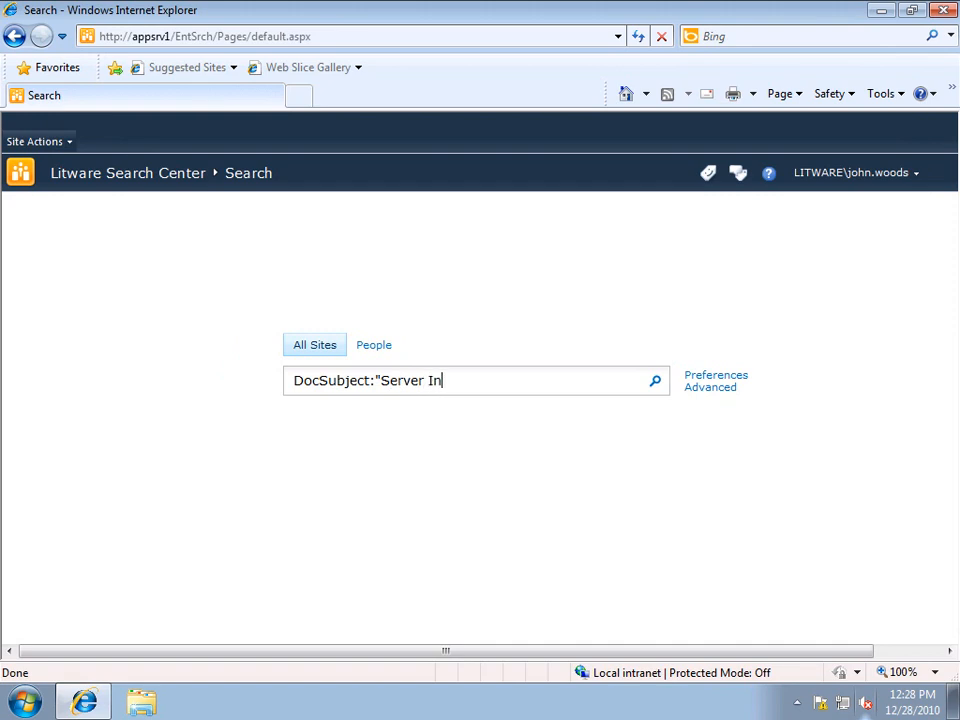
type("tegration\"")
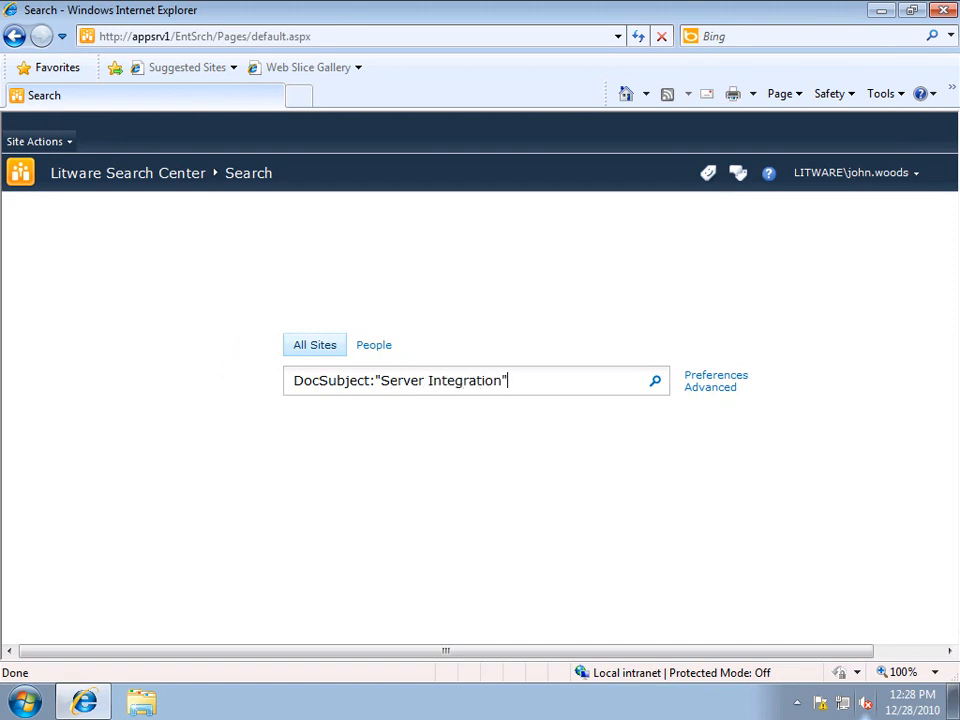
left_click(655, 380)
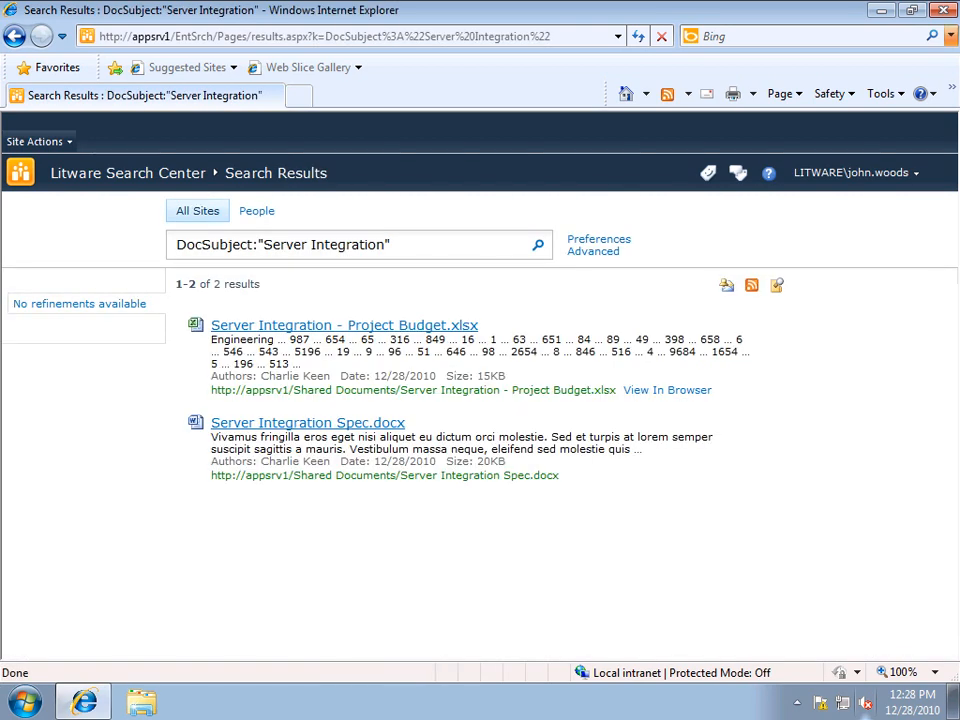
mouse_move(212, 347)
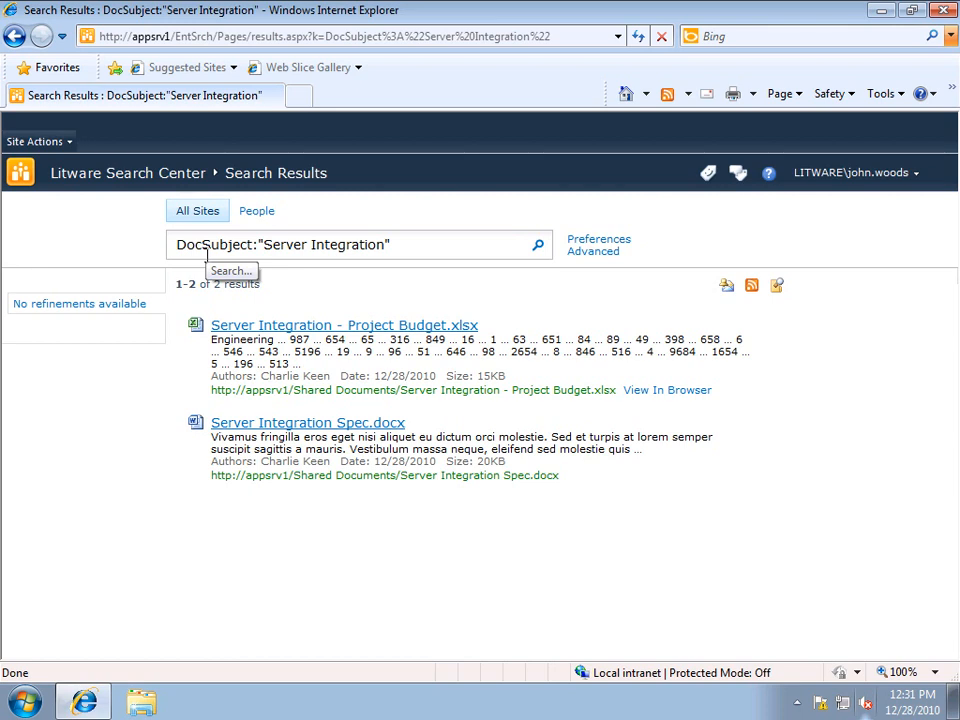
mouse_move(207, 255)
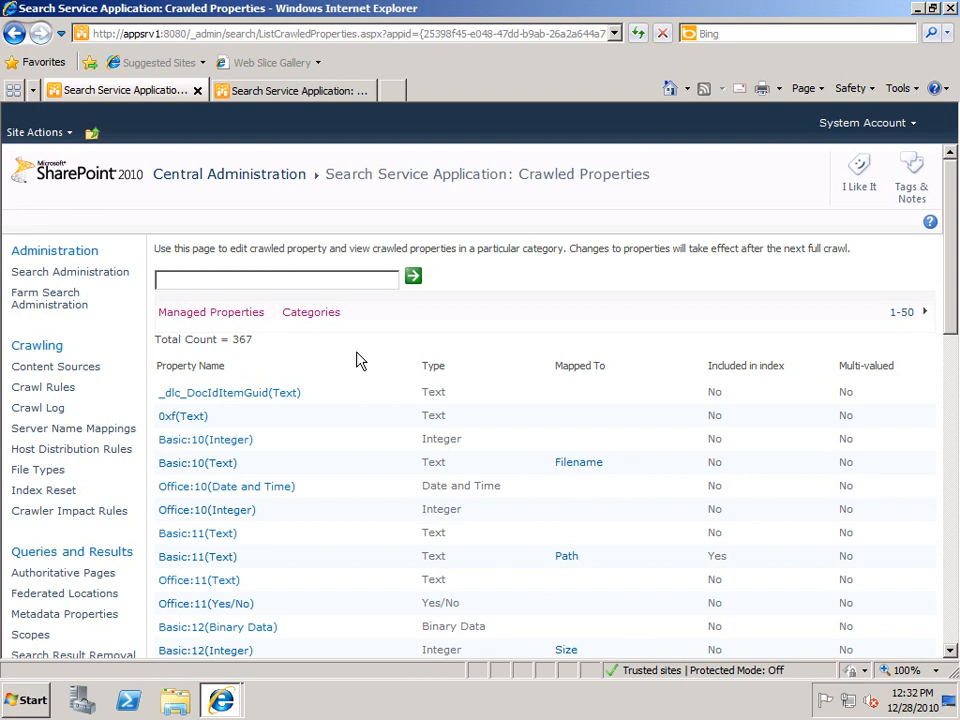
mouse_move(555, 387)
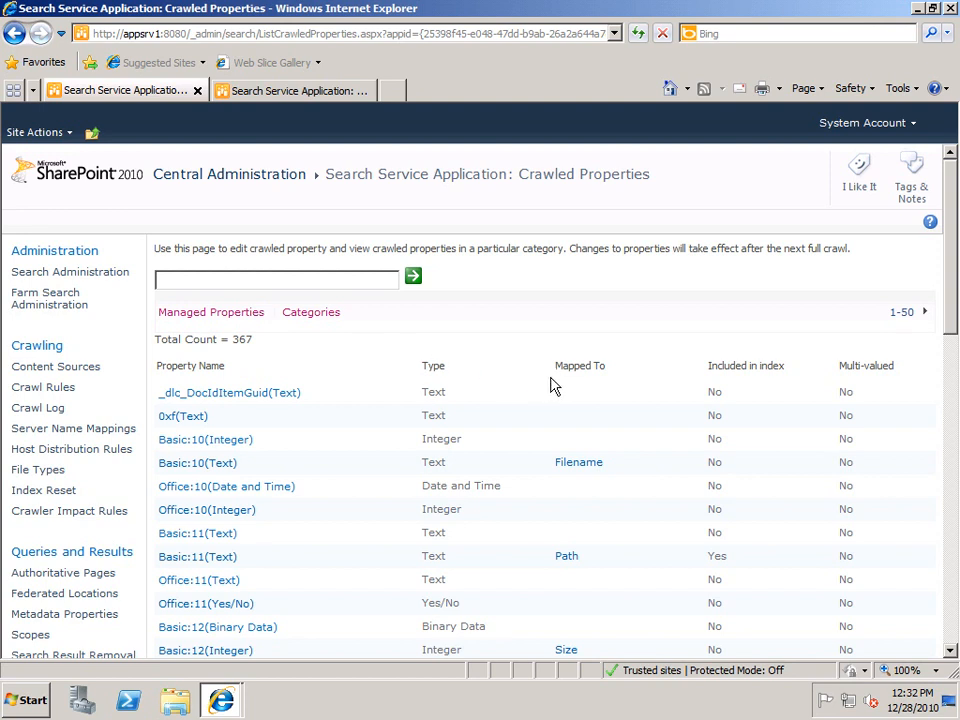
mouse_move(952, 324)
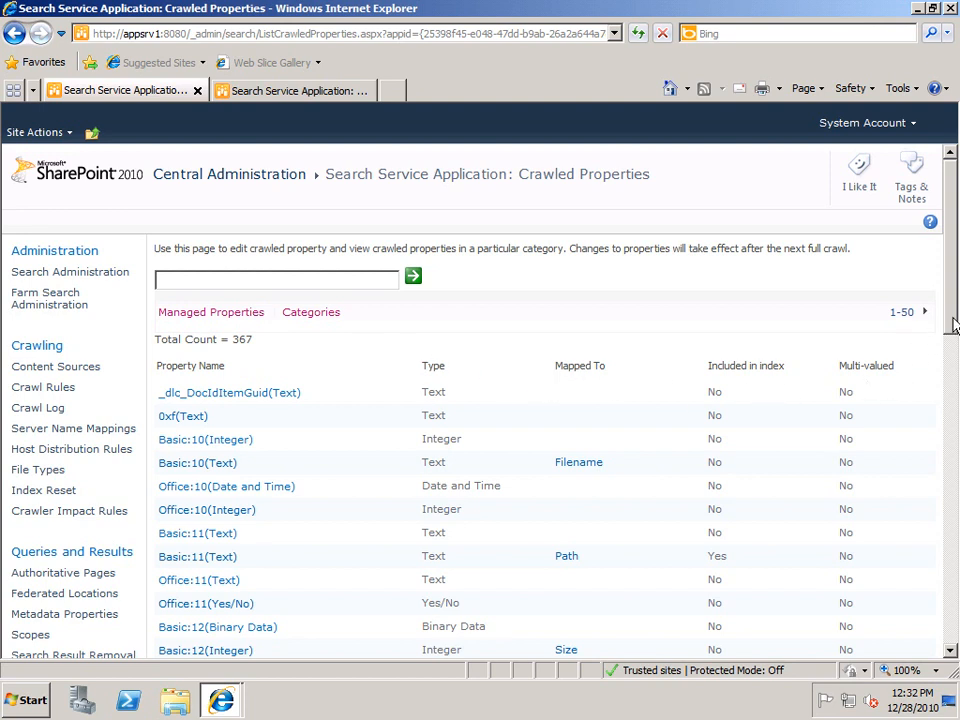
Scroll through the 367-entry Crawled Properties list and back to the top.
scroll("down", 3)
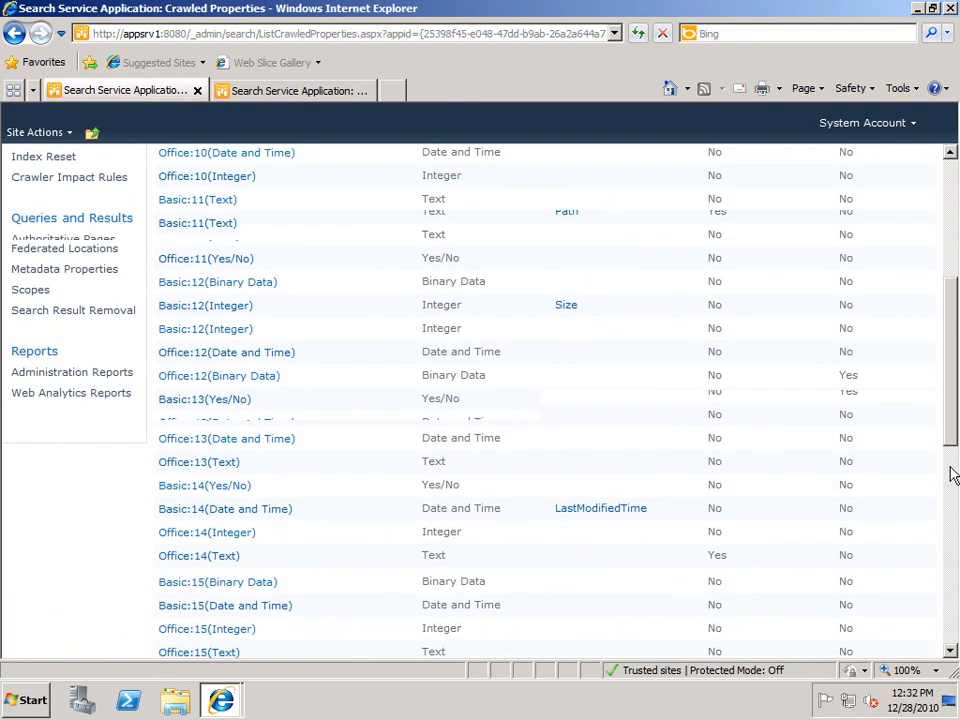
scroll("down", 3)
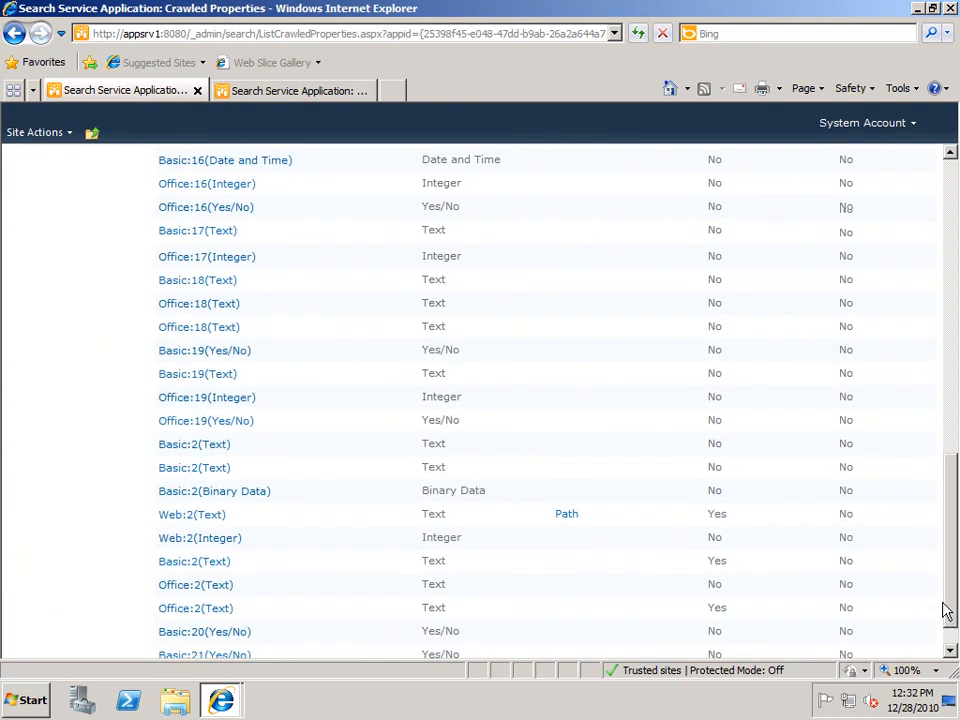
scroll("up", 3)
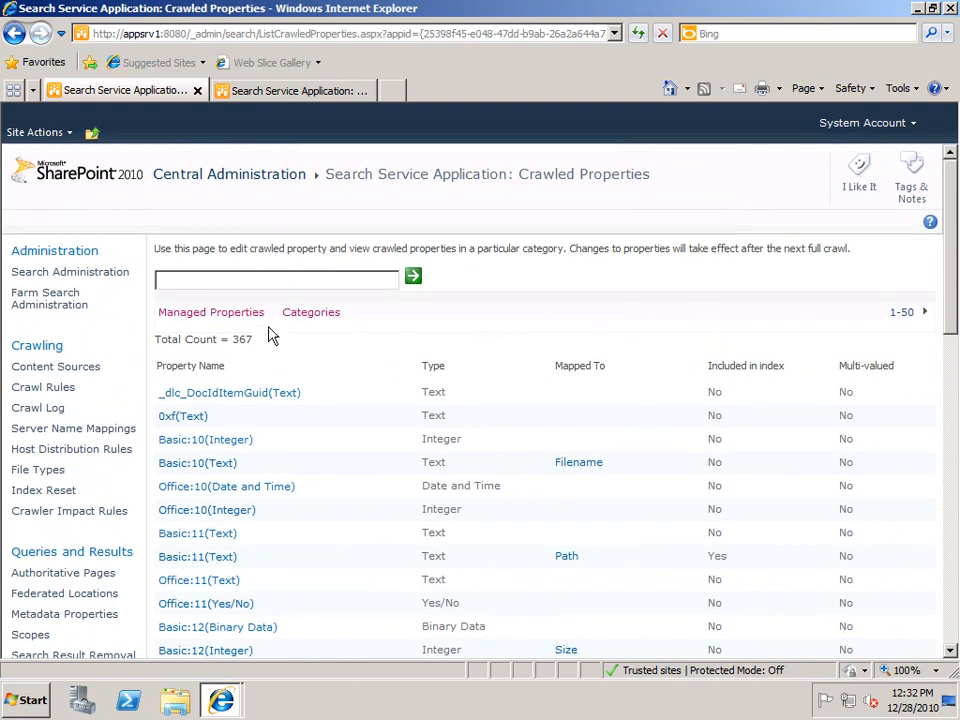
Open Managed Properties and inspect entries among the 126 managed property mappings.
left_click(210, 312)
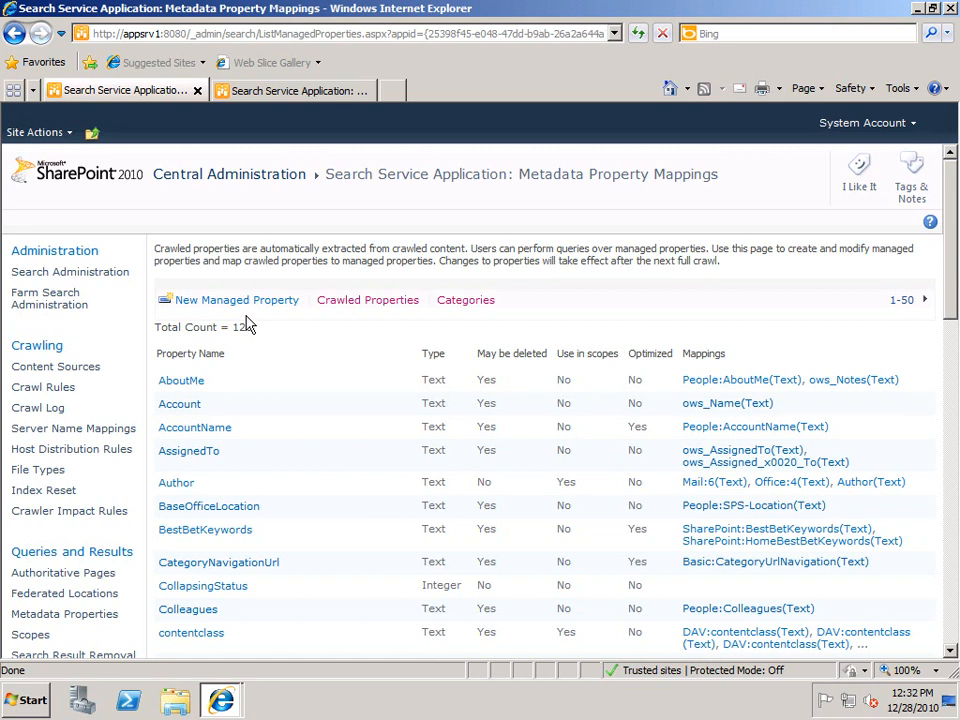
mouse_move(245, 372)
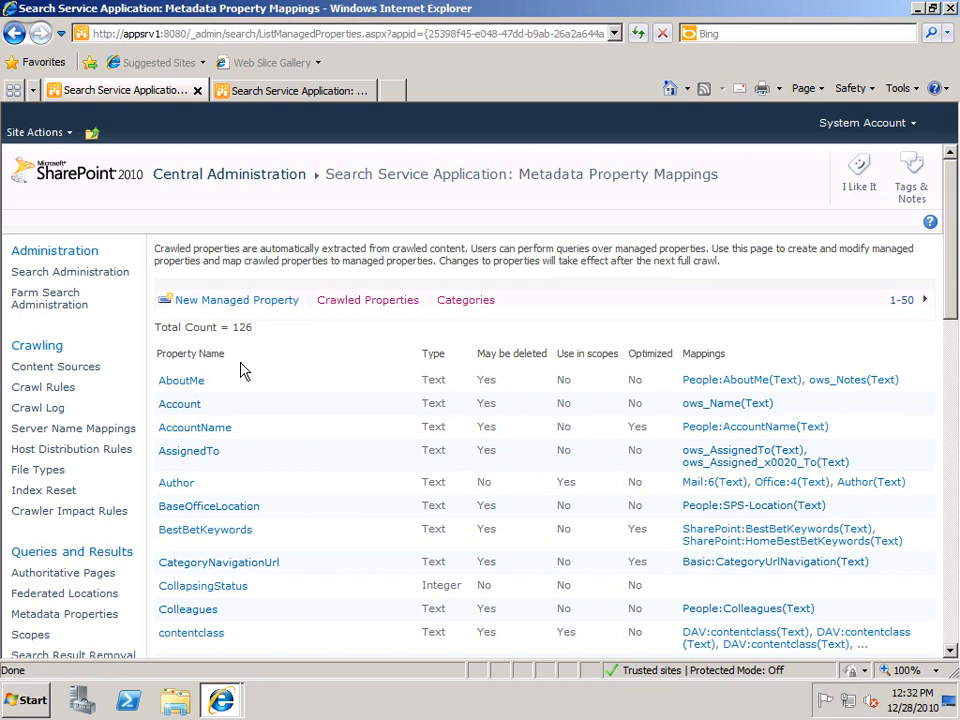
left_click(176, 482)
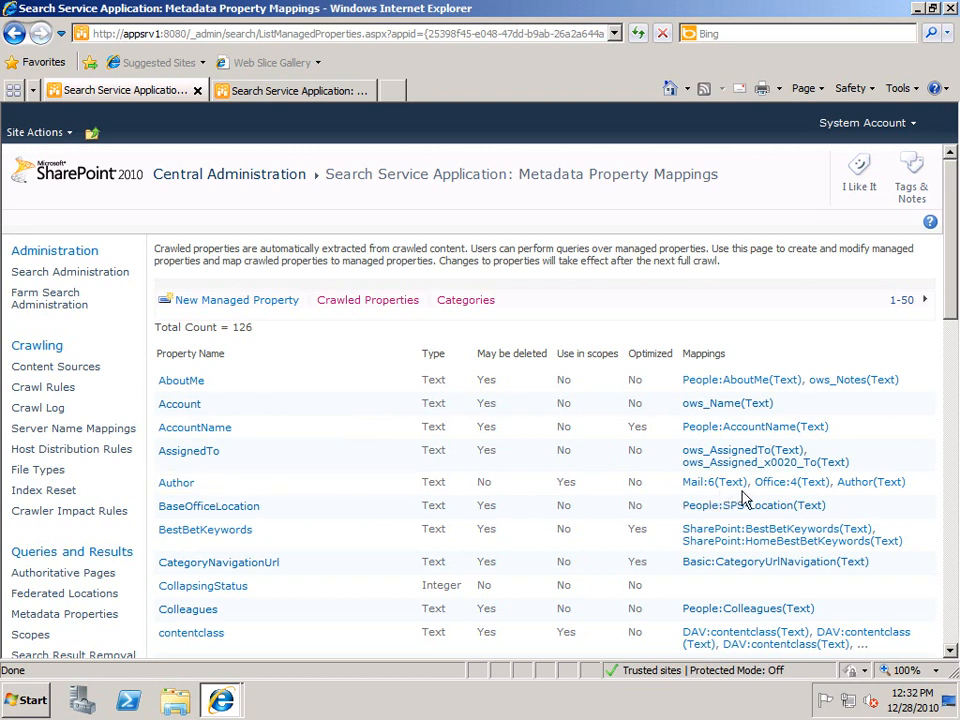
mouse_move(790, 500)
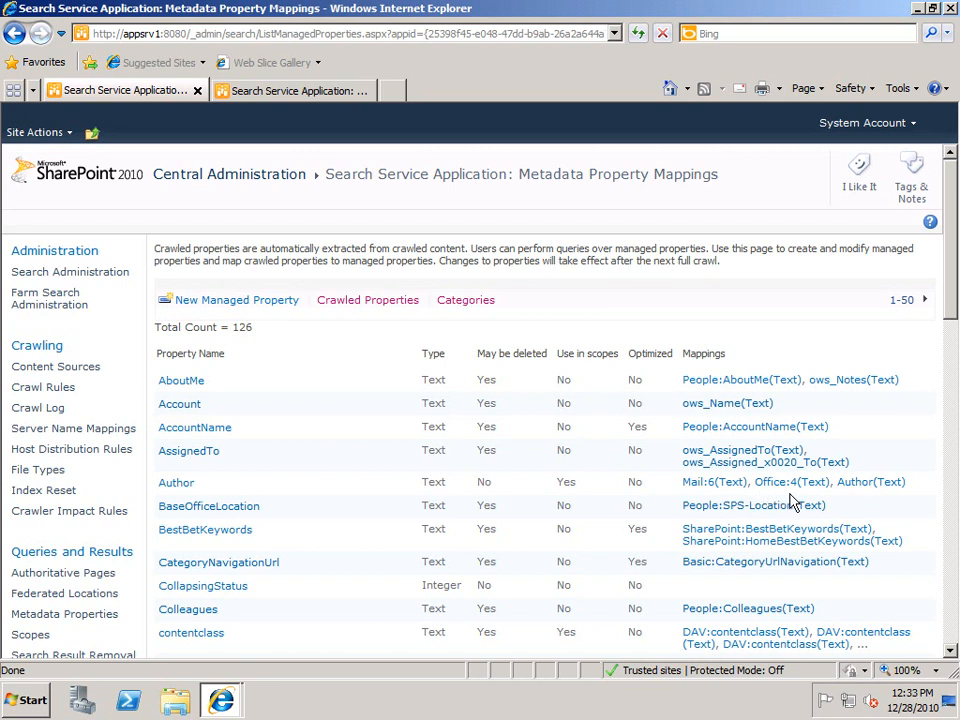
mouse_move(862, 500)
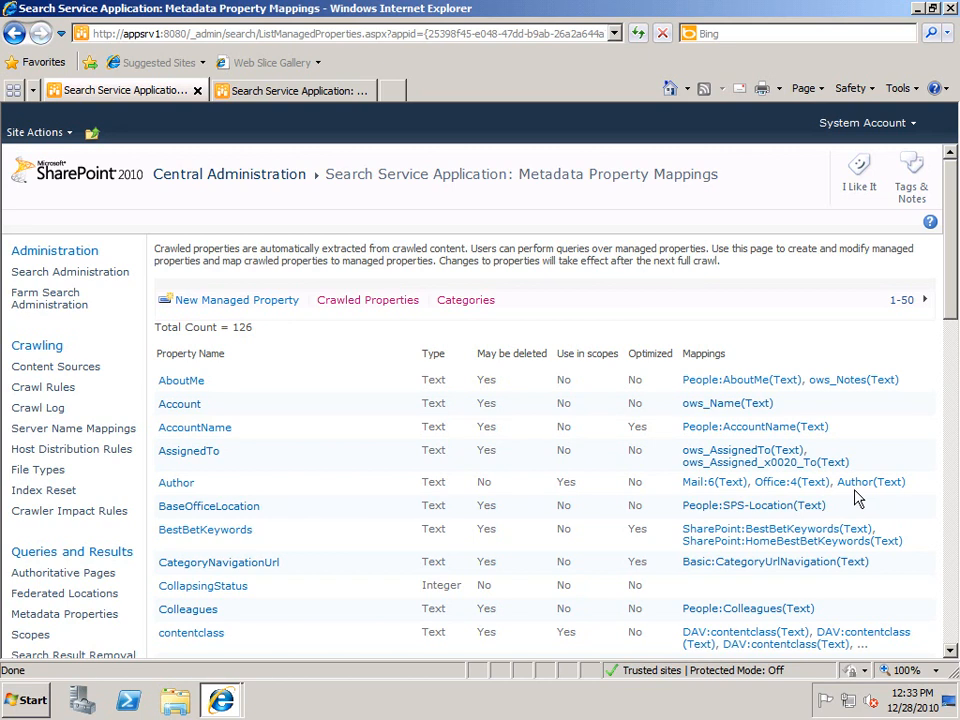
mouse_move(570, 502)
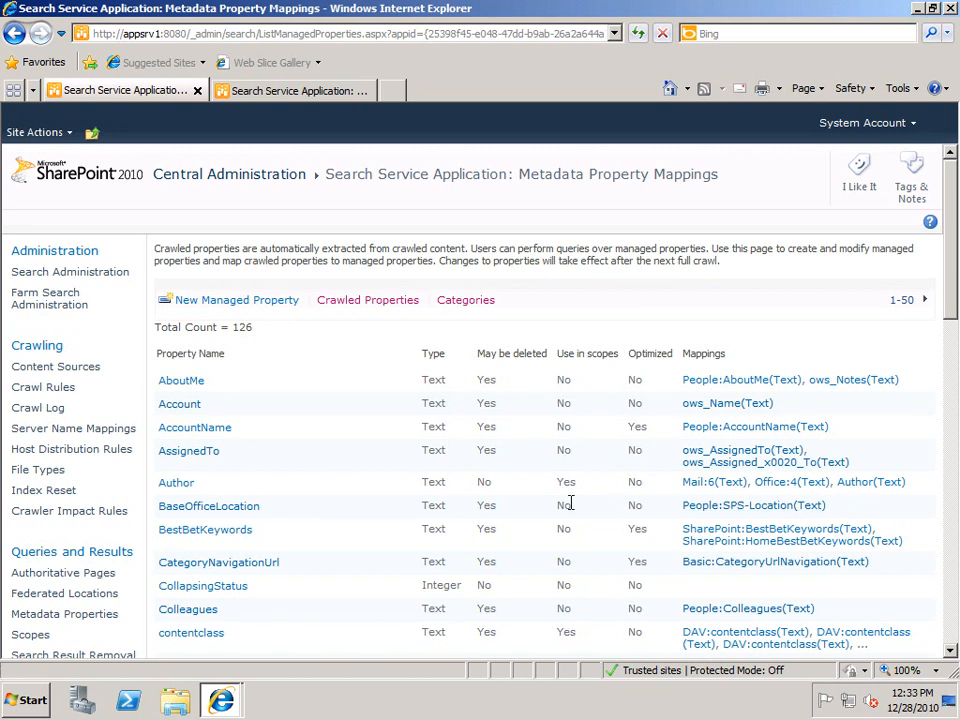
left_click(176, 482)
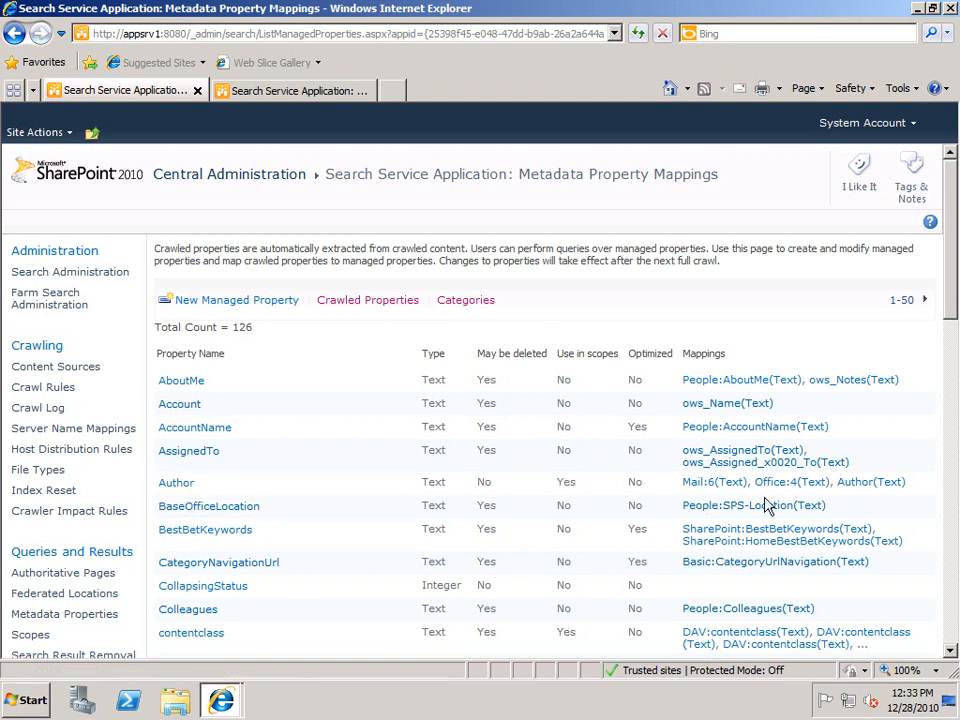
mouse_move(790, 482)
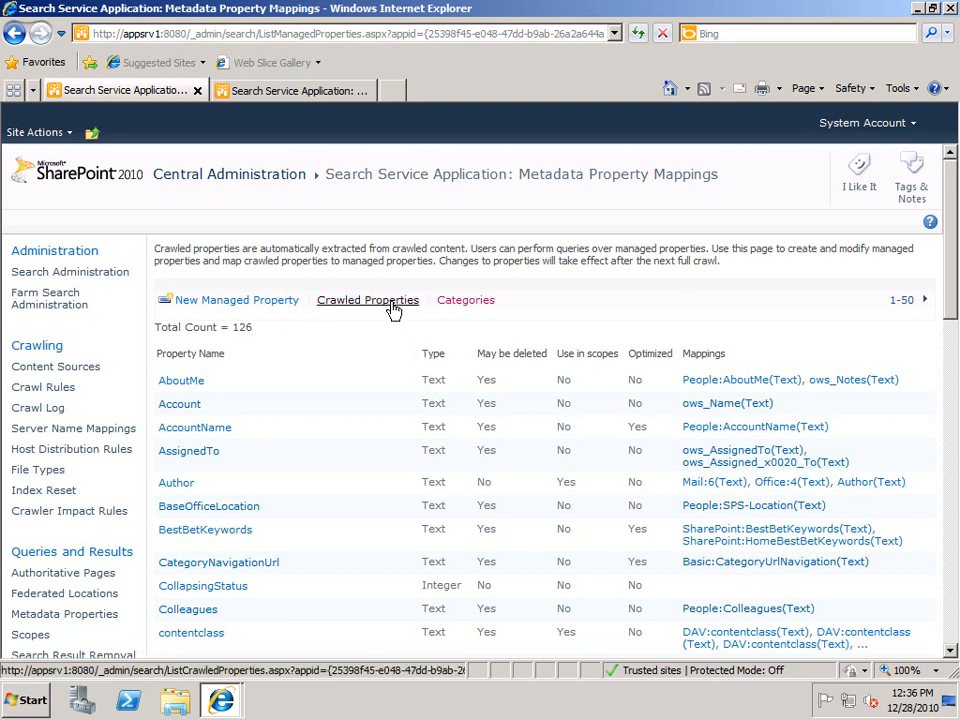
Toggle index inclusion on and off for Basic:10(Integer), leaving it unchanged.
left_click(367, 300)
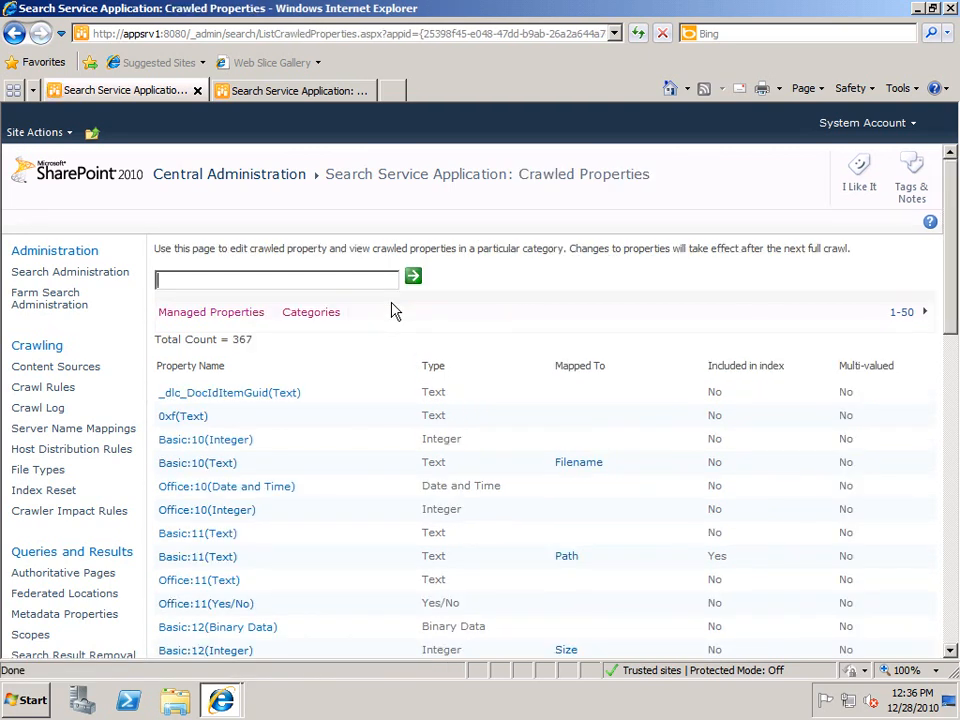
mouse_move(728, 383)
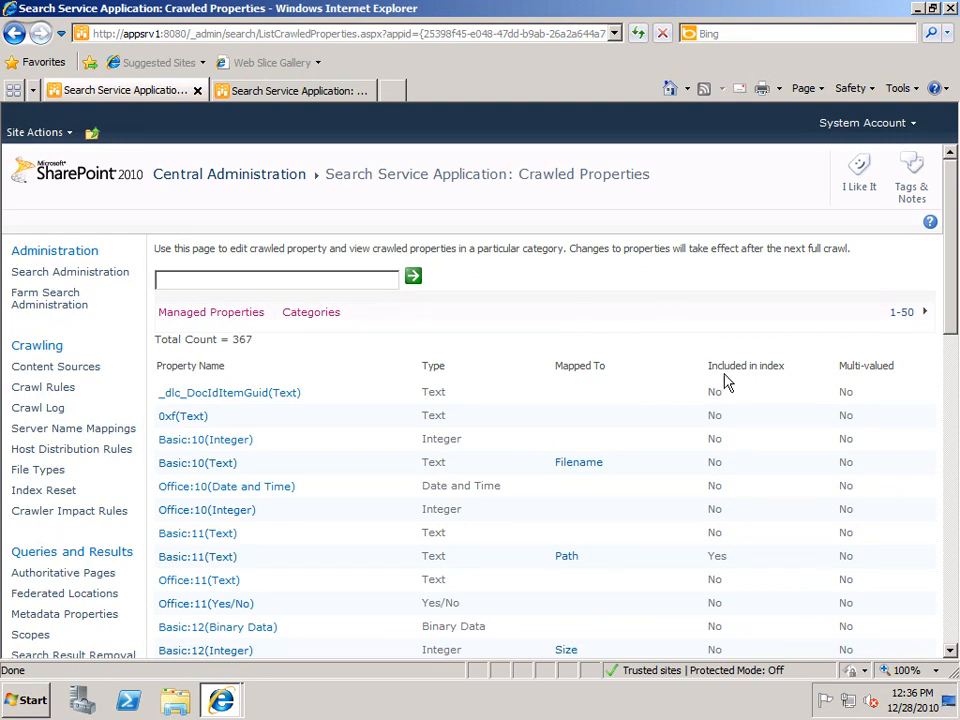
mouse_move(725, 383)
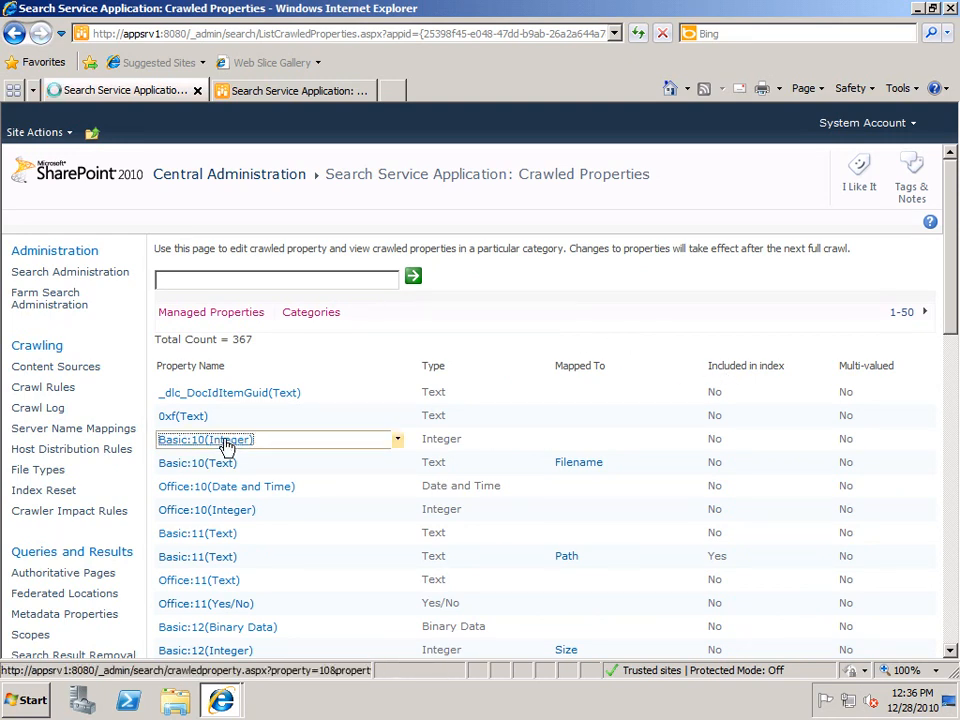
left_click(204, 439)
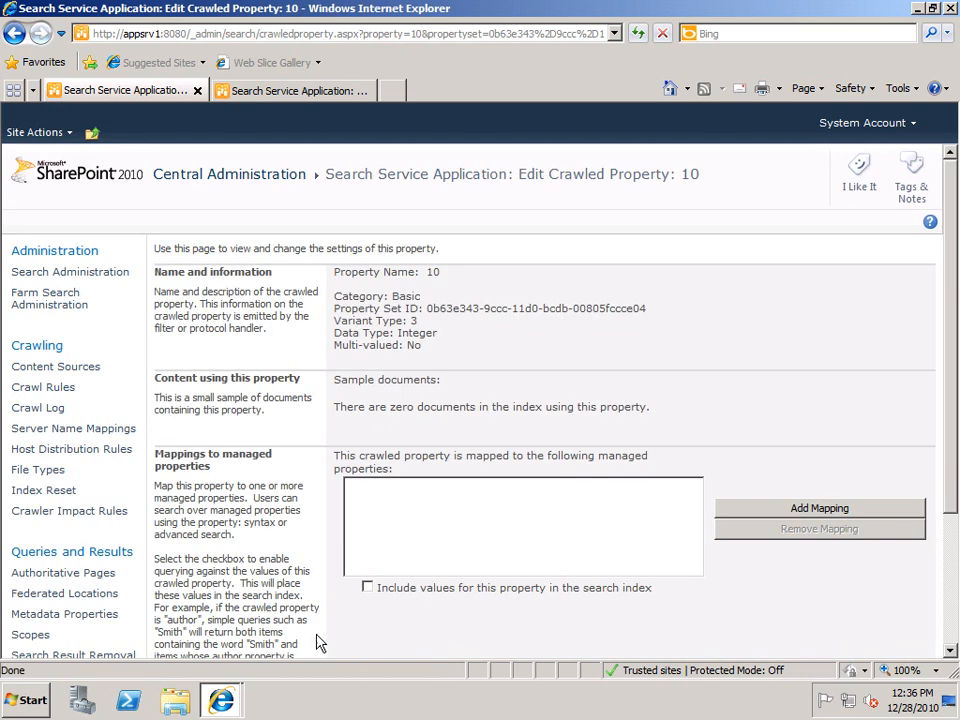
mouse_move(393, 596)
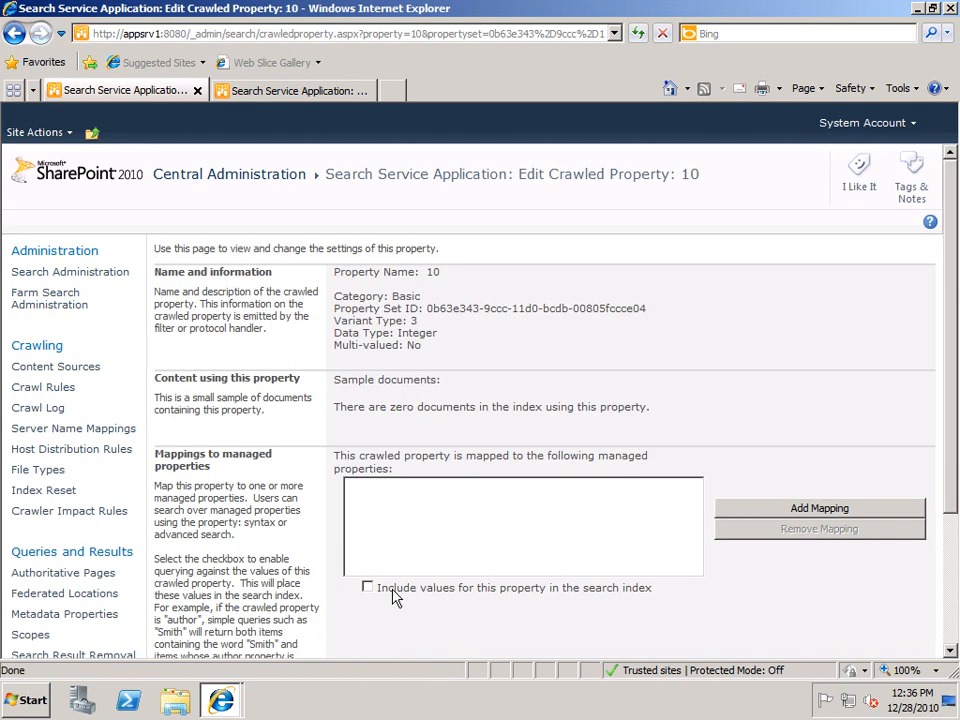
left_click(368, 587)
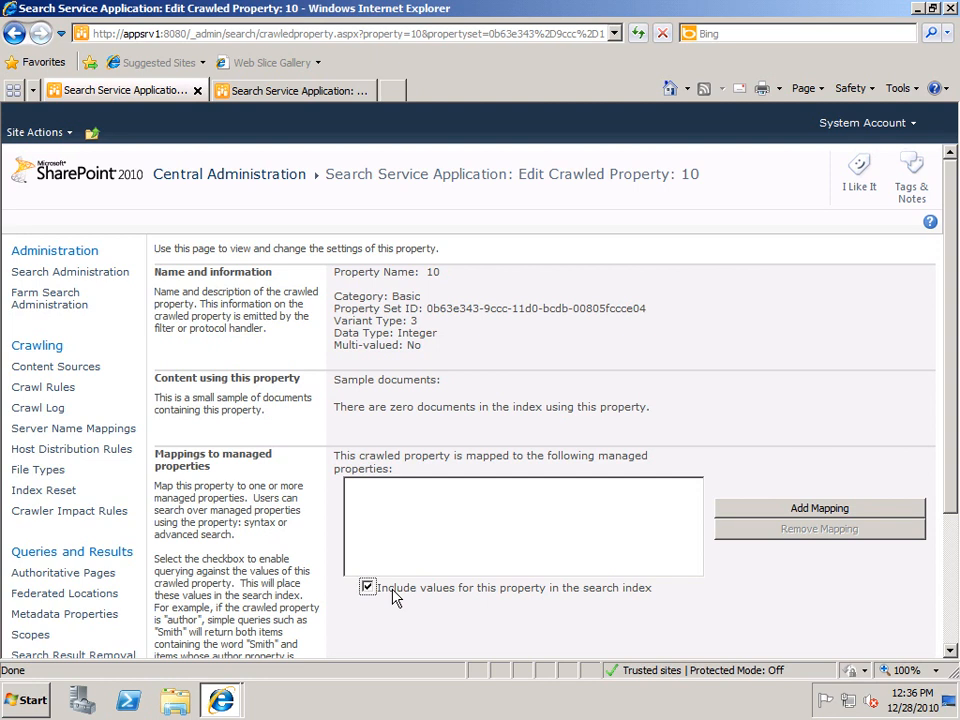
left_click(367, 587)
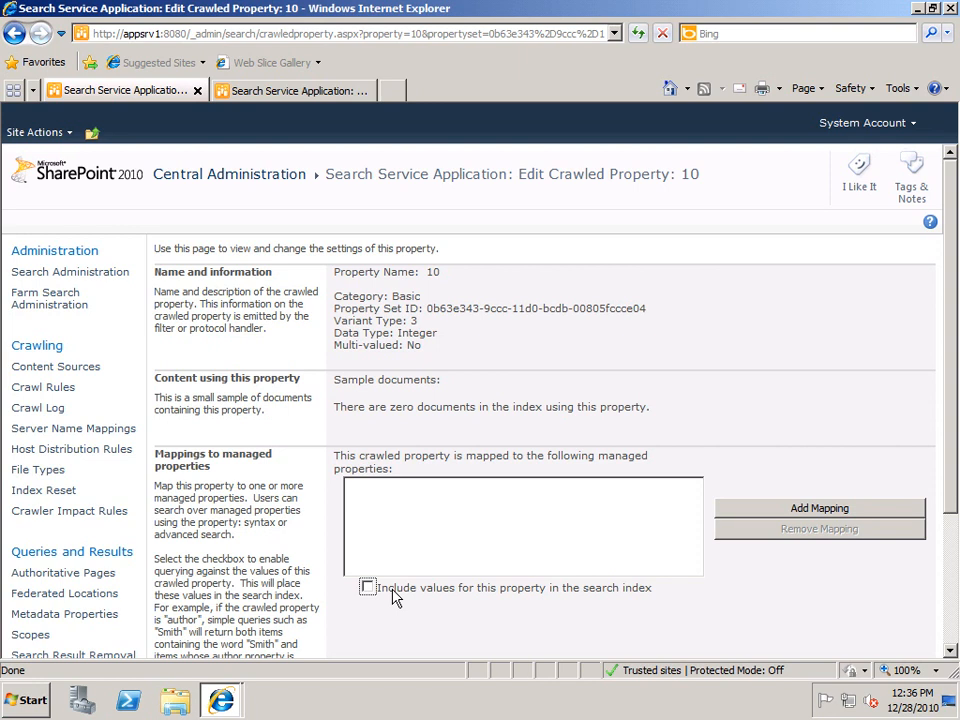
mouse_move(687, 638)
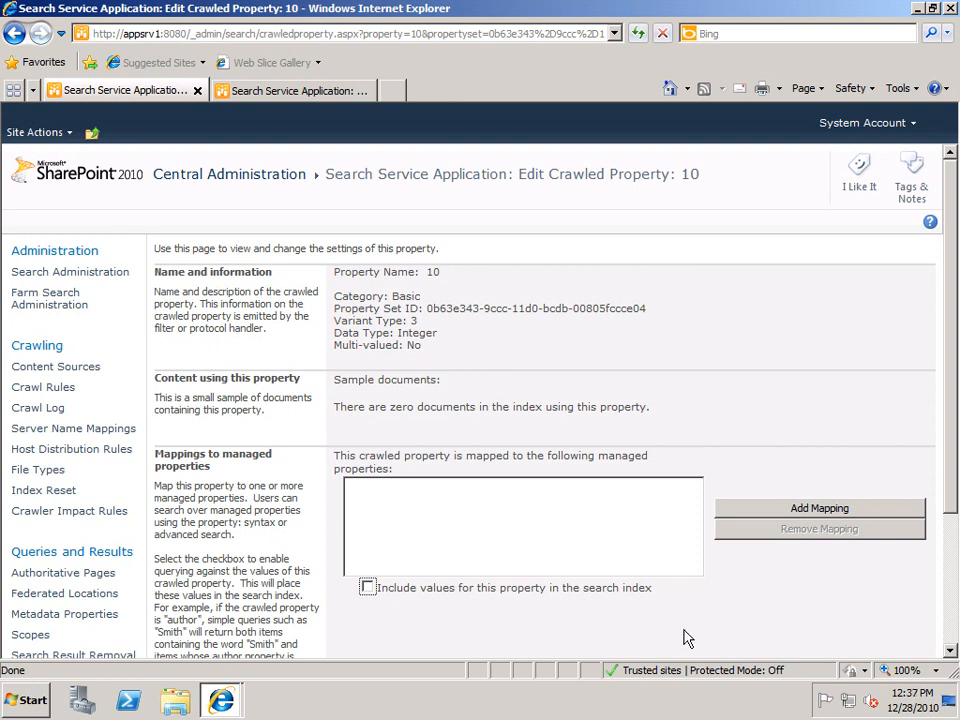
scroll("down", 3)
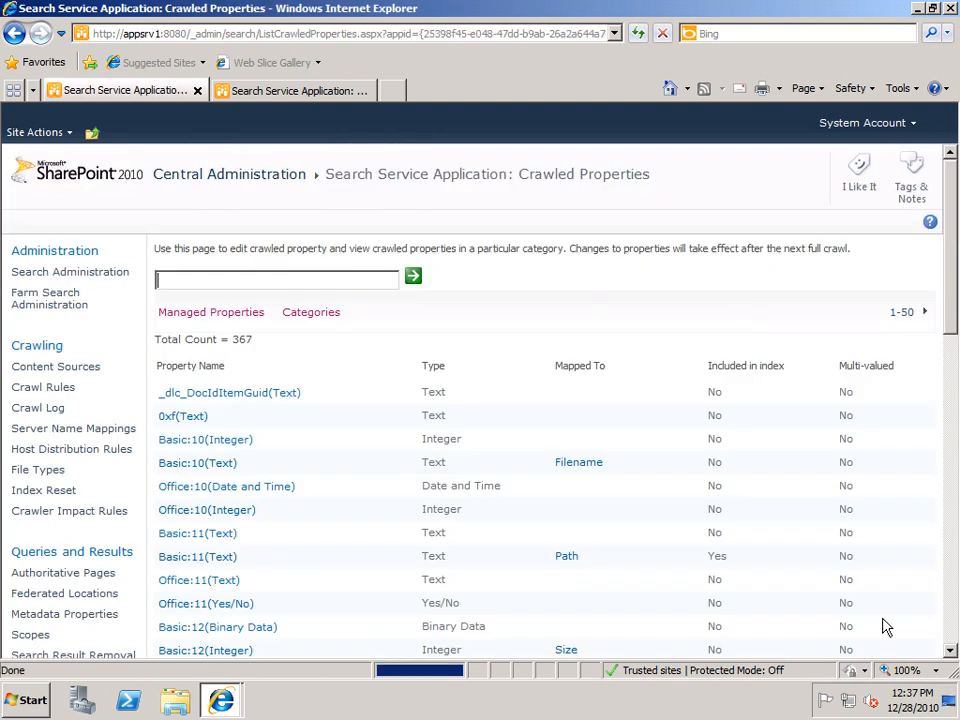
Open the Windows Start menu over the Search Center results window.
left_click(22, 700)
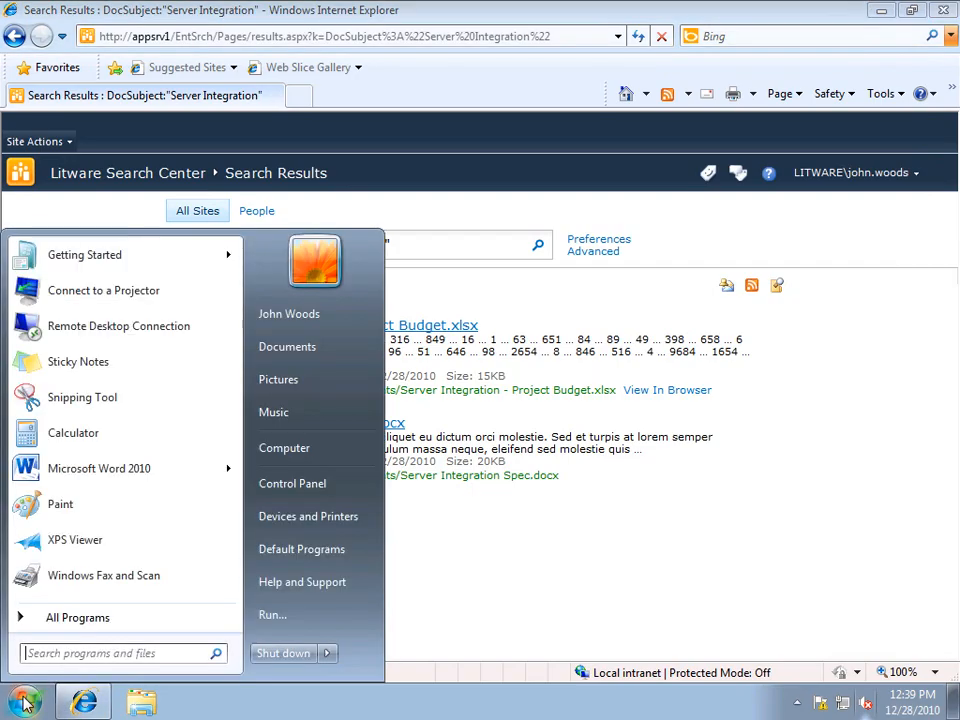
Launch Word, set the Comments property to 'sunshine', and type 'This is a new document'.
left_click(99, 468)
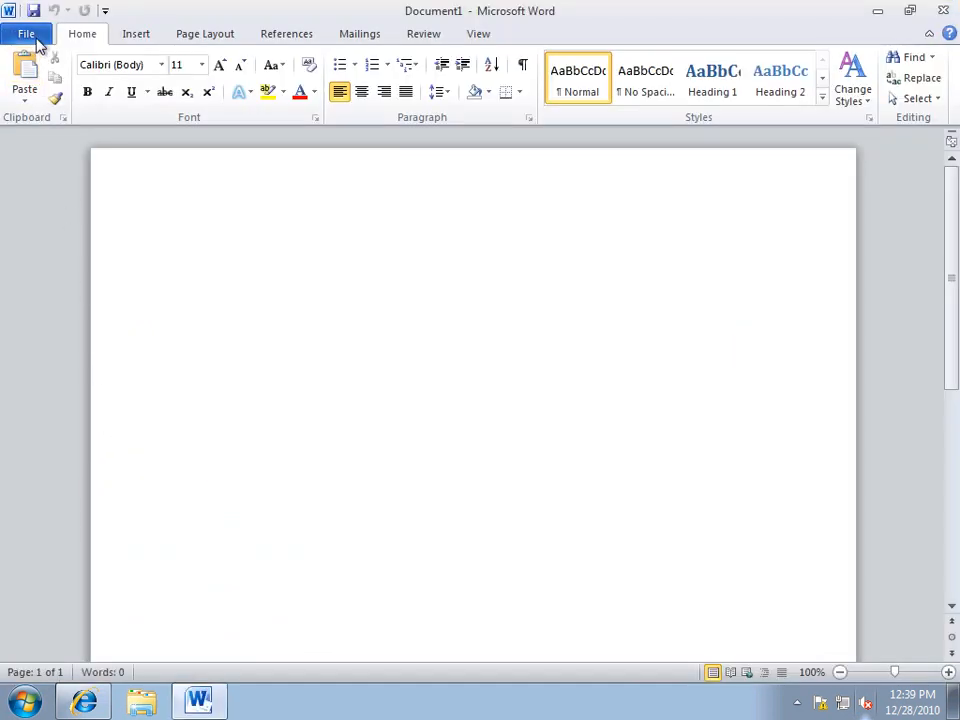
left_click(26, 33)
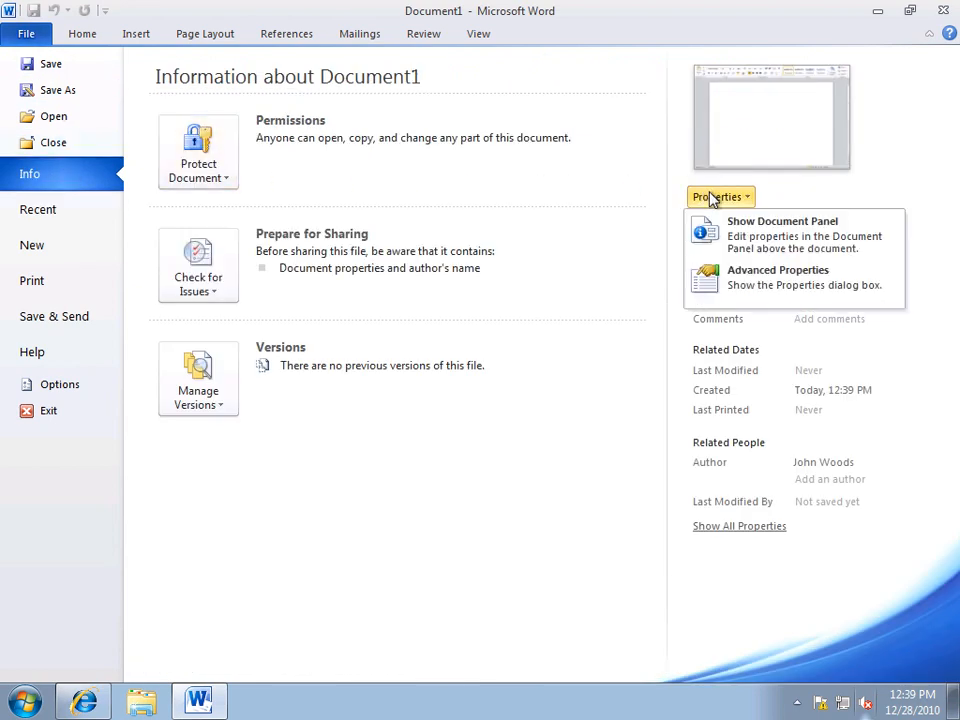
mouse_move(795, 235)
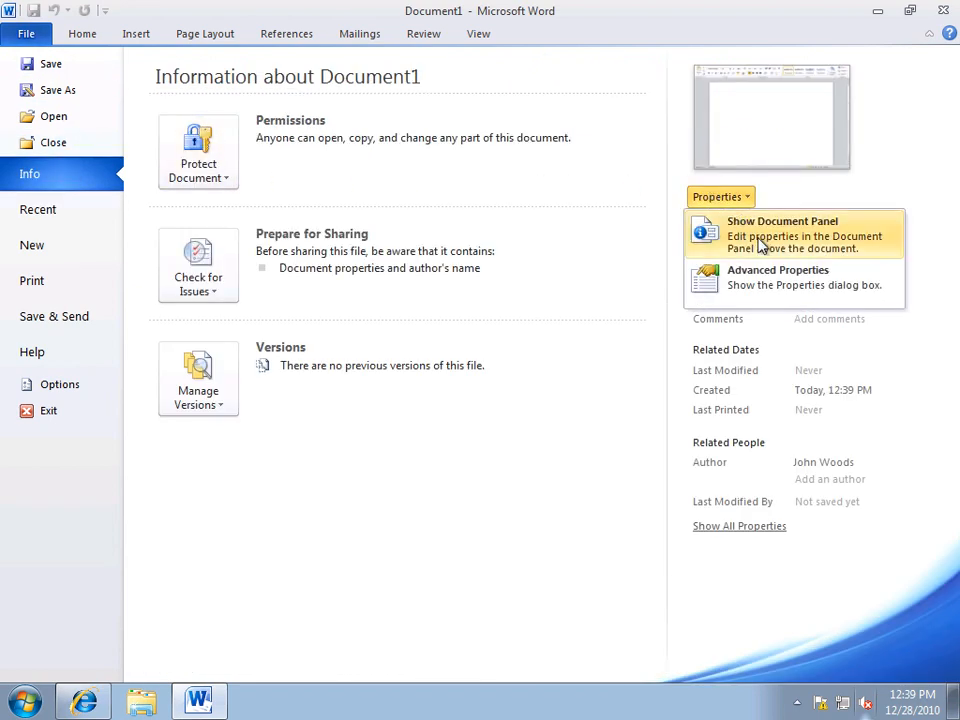
left_click(782, 227)
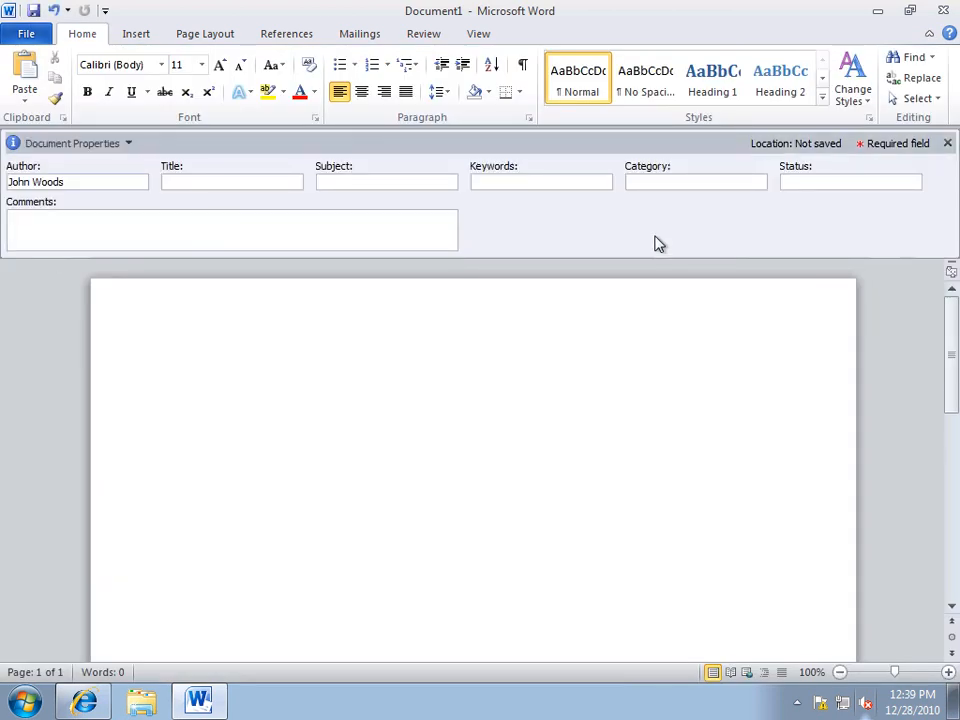
left_click(230, 230)
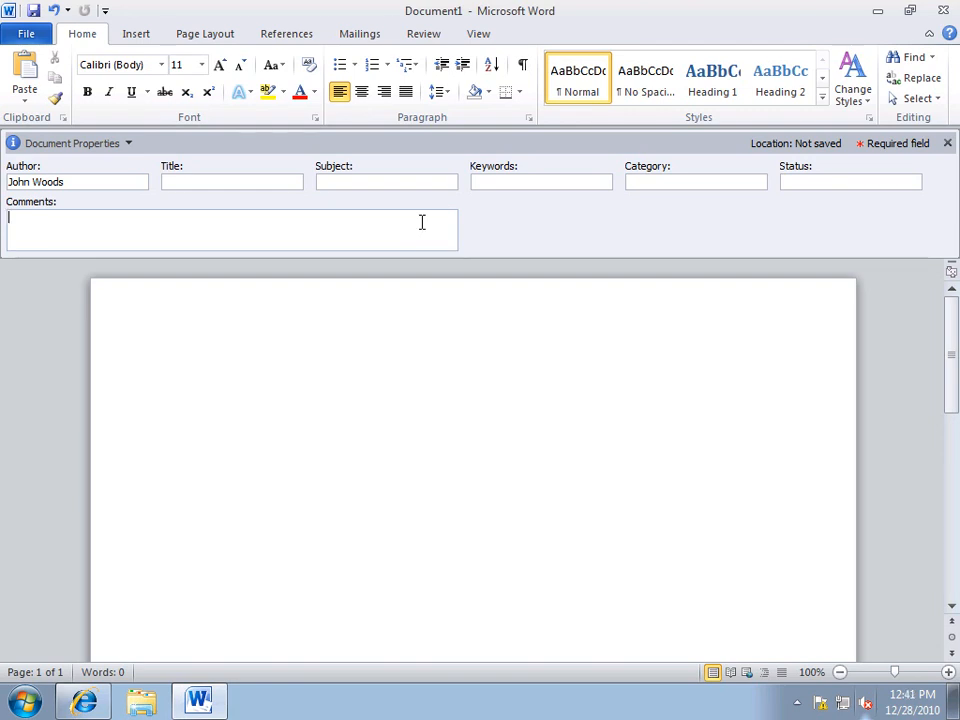
type("sunshine")
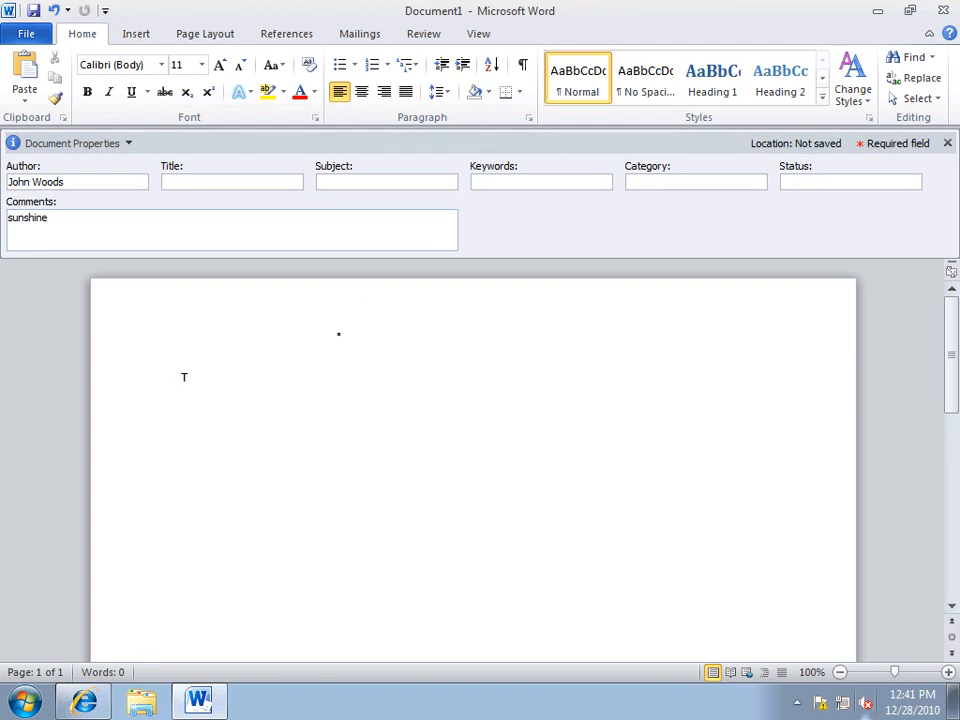
type("This is a new document")
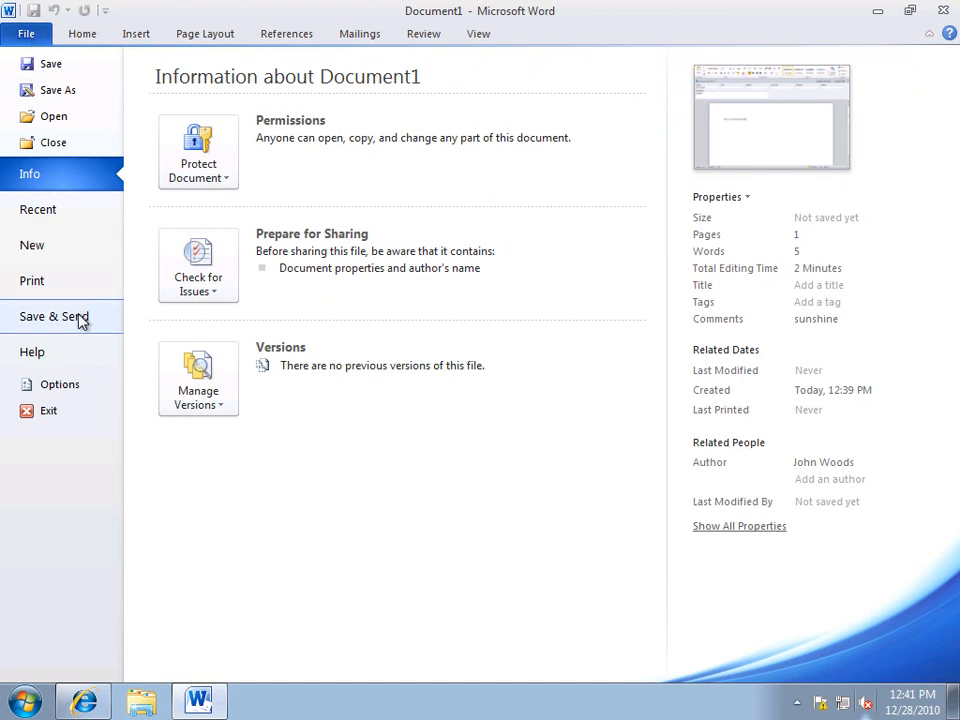
Save to SharePoint's Shared Documents library as 'This is a new document' via Save & Send.
left_click(54, 316)
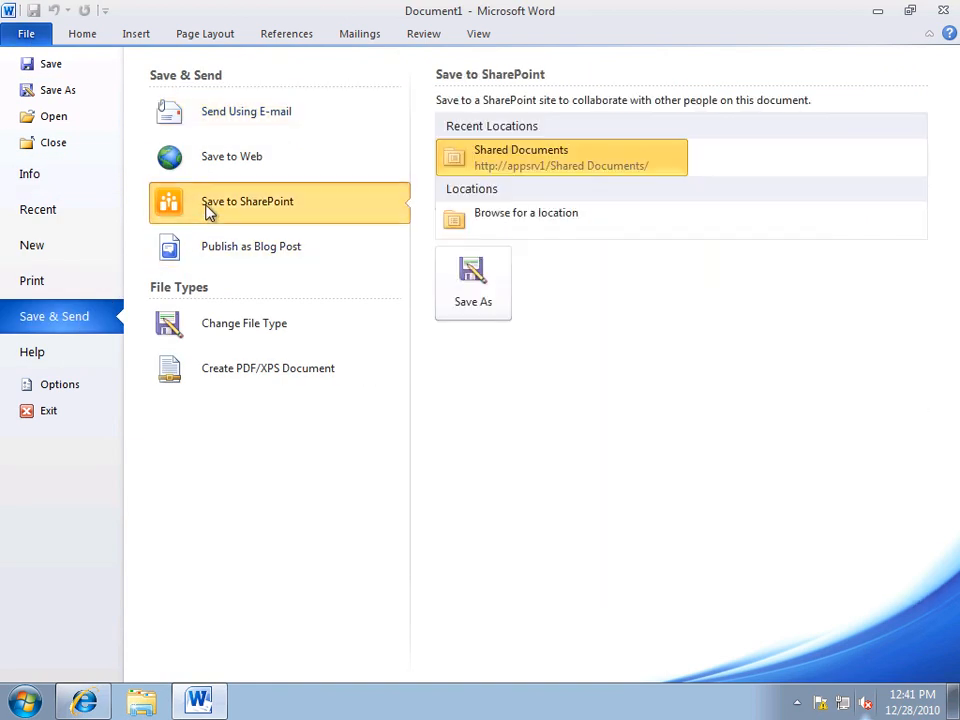
mouse_move(473, 283)
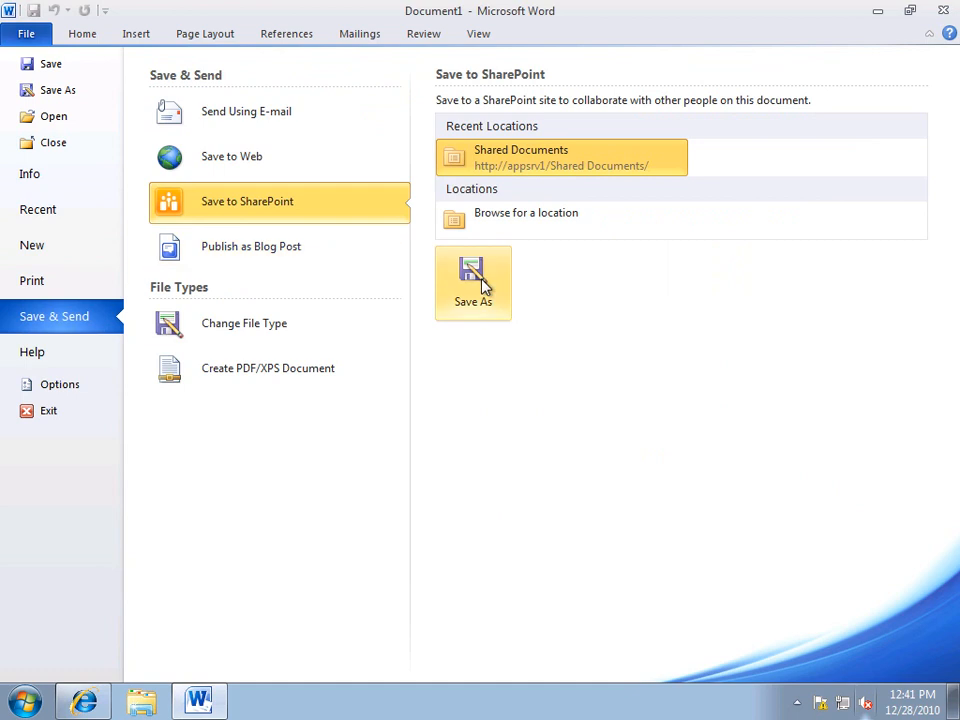
left_click(472, 283)
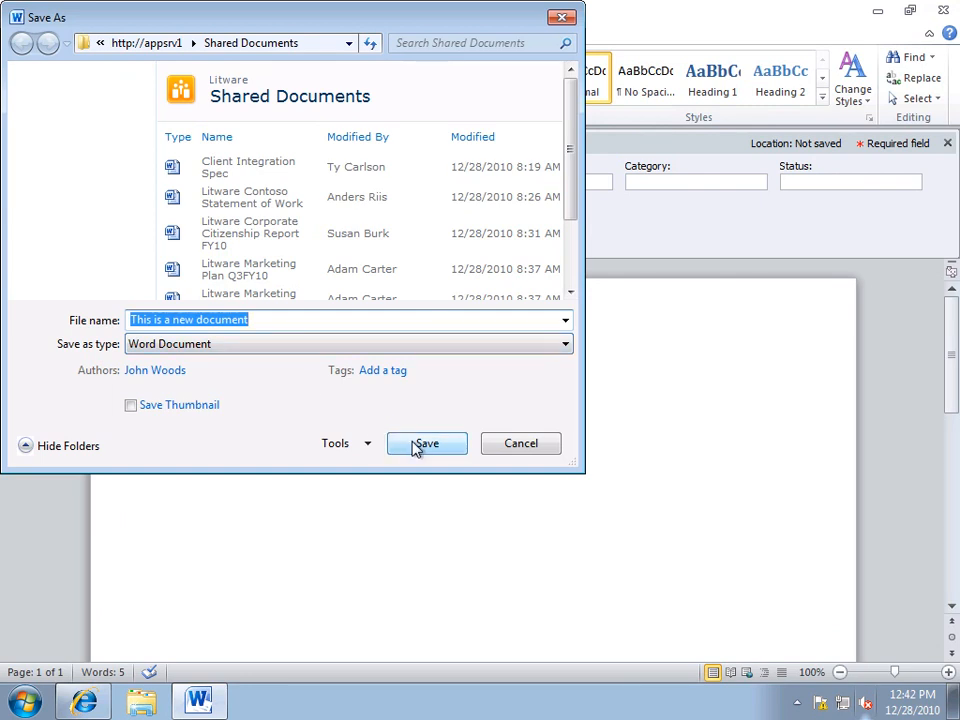
left_click(426, 443)
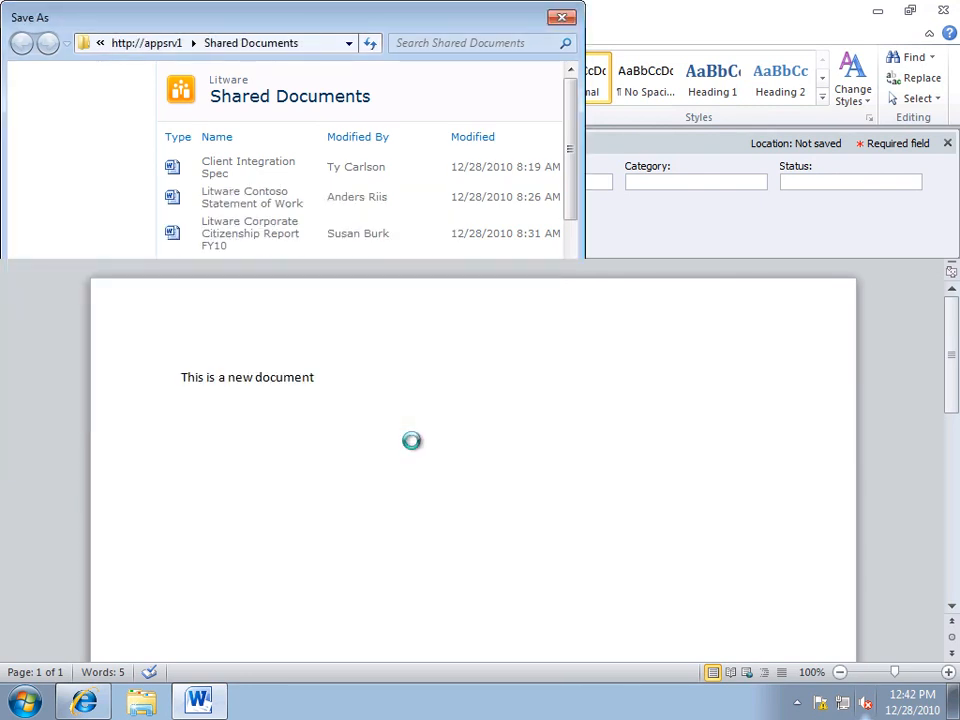
left_click(562, 16)
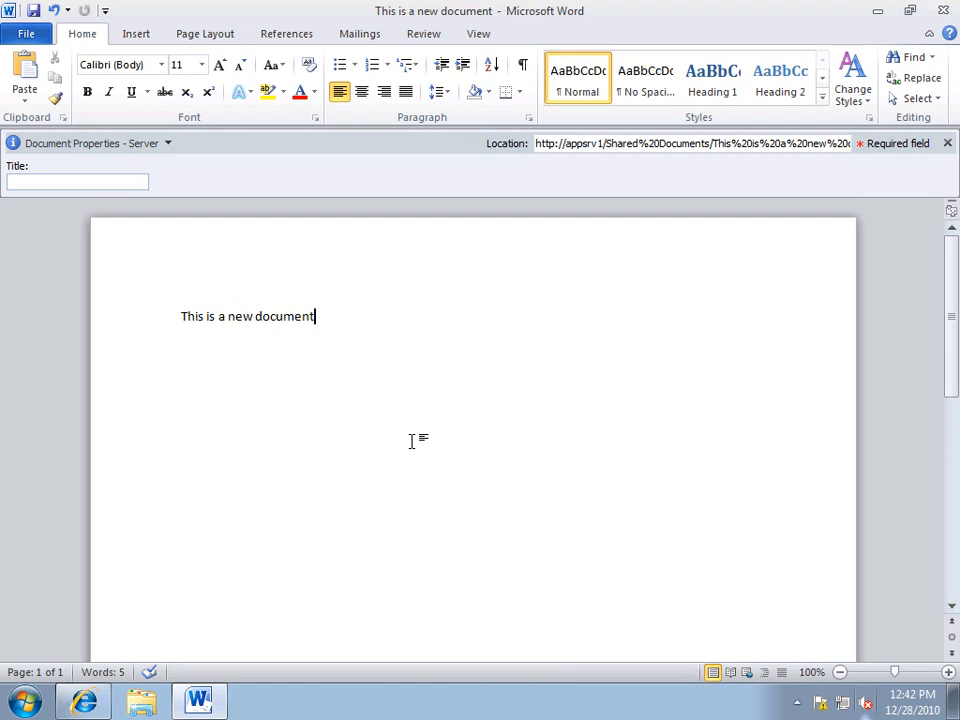
mouse_move(943, 11)
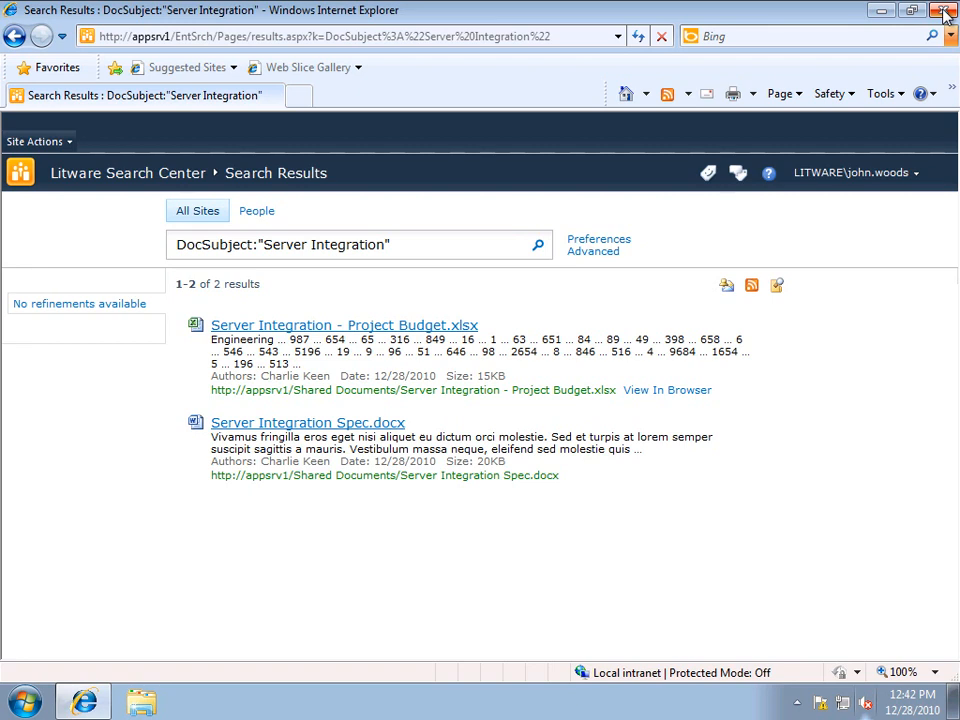
mouse_move(944, 11)
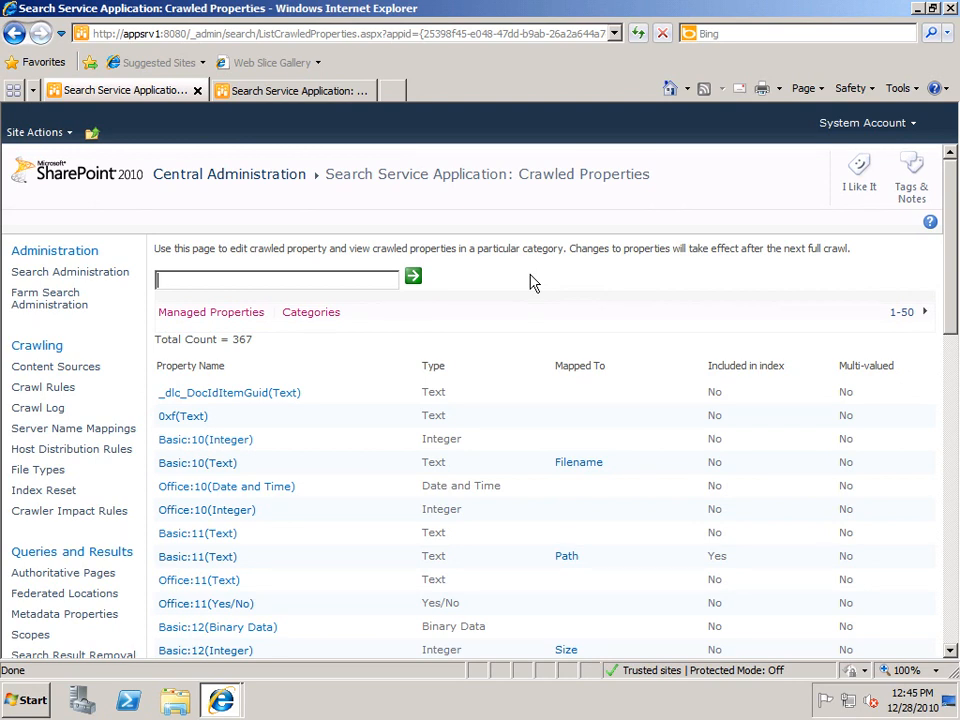
mouse_move(423, 215)
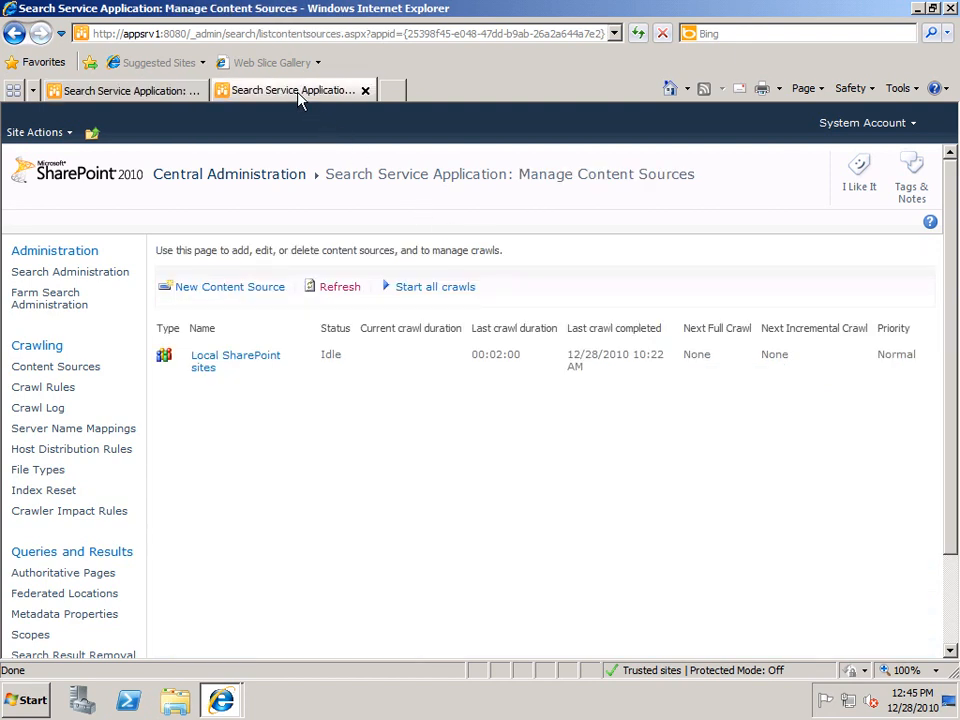
mouse_move(434, 287)
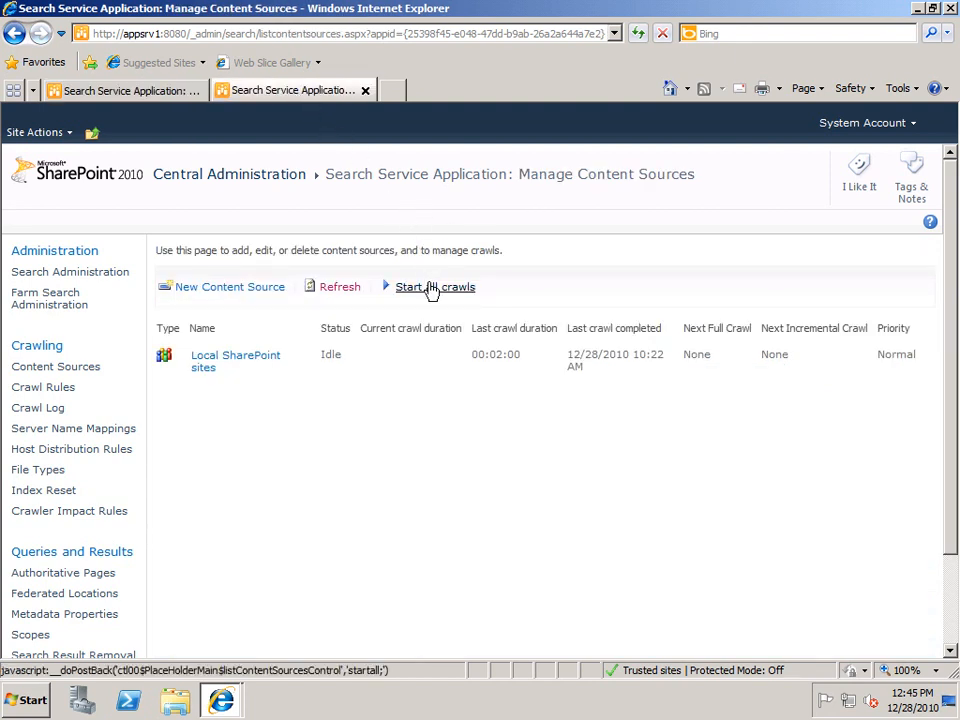
Start all crawls for Local SharePoint sites, then stop the running incremental crawl.
left_click(434, 287)
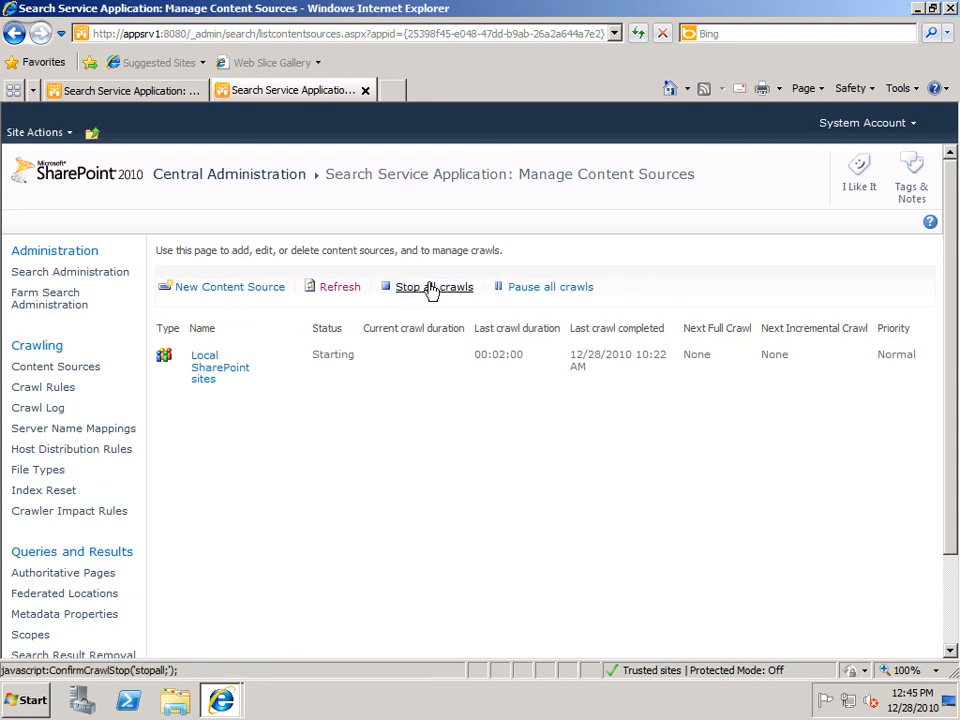
mouse_move(433, 287)
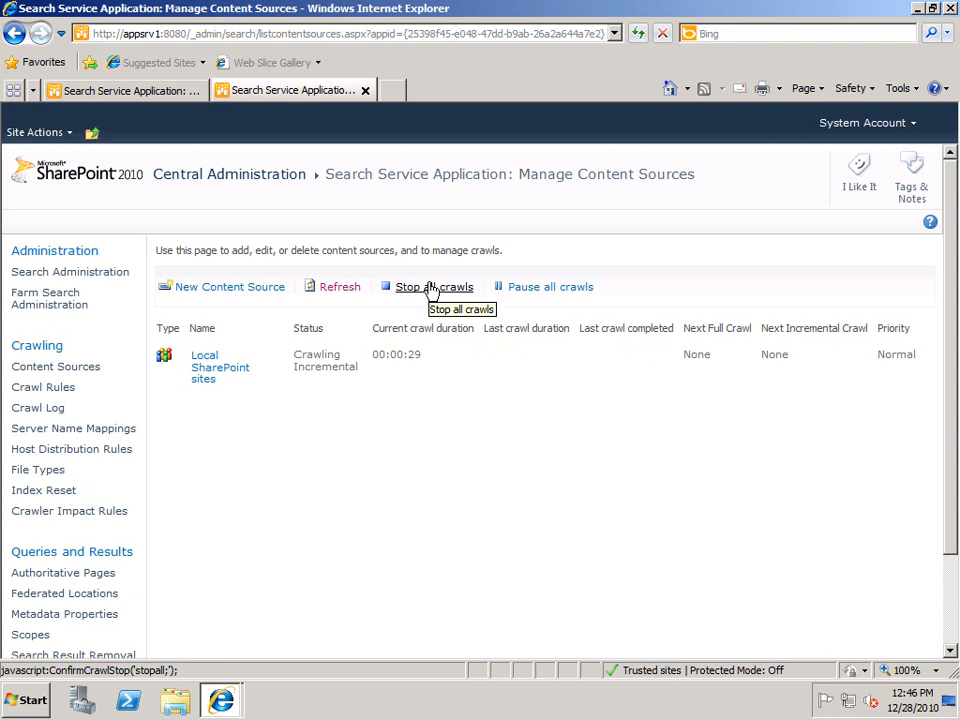
left_click(434, 287)
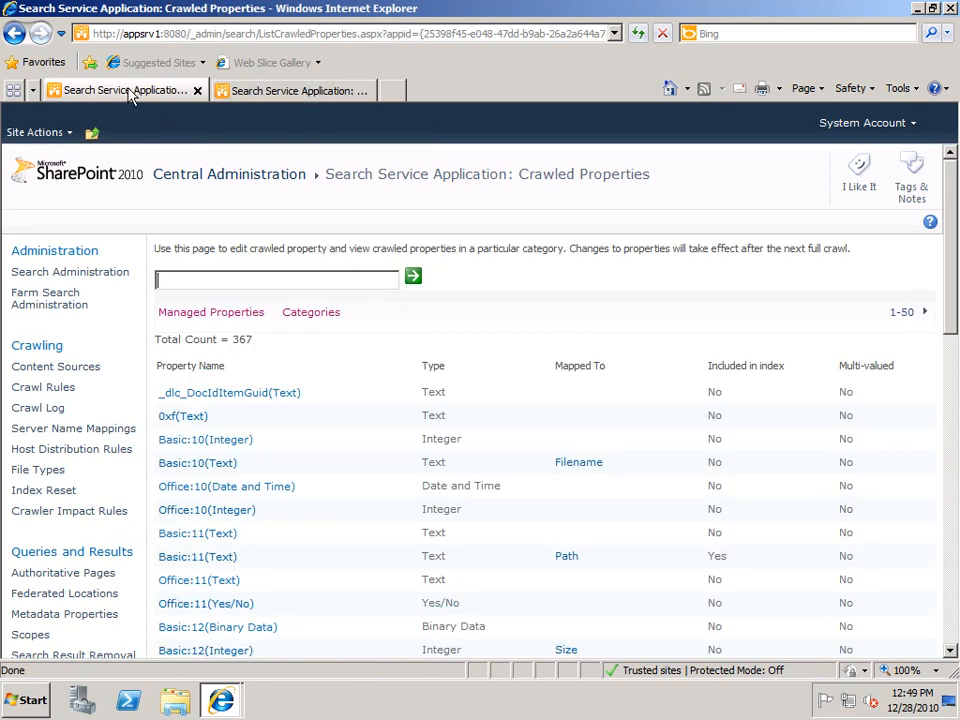
mouse_move(190, 312)
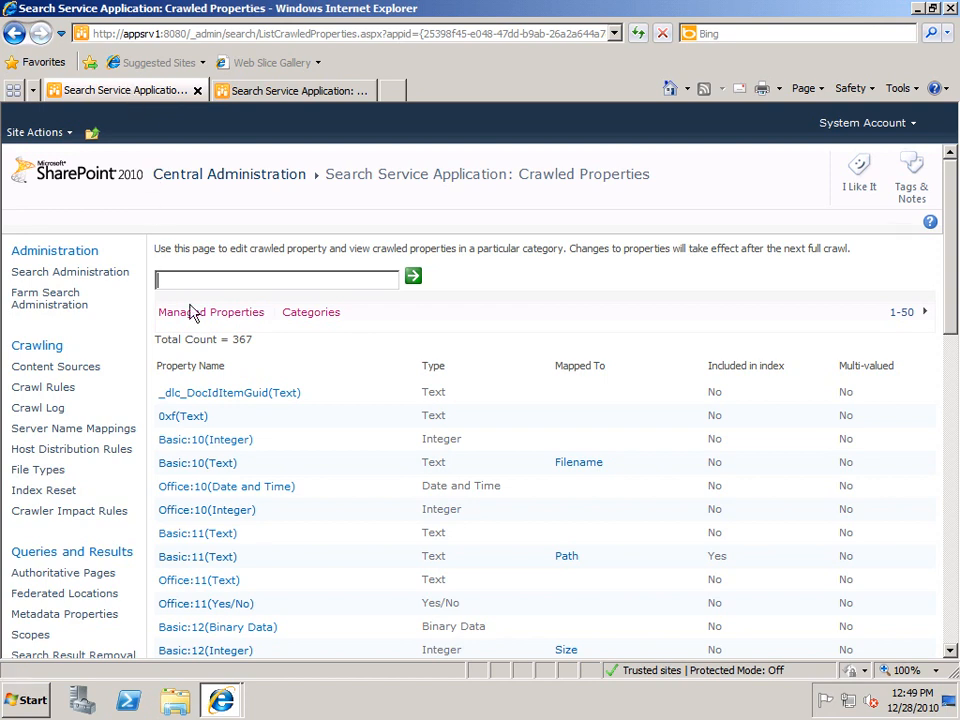
mouse_move(248, 355)
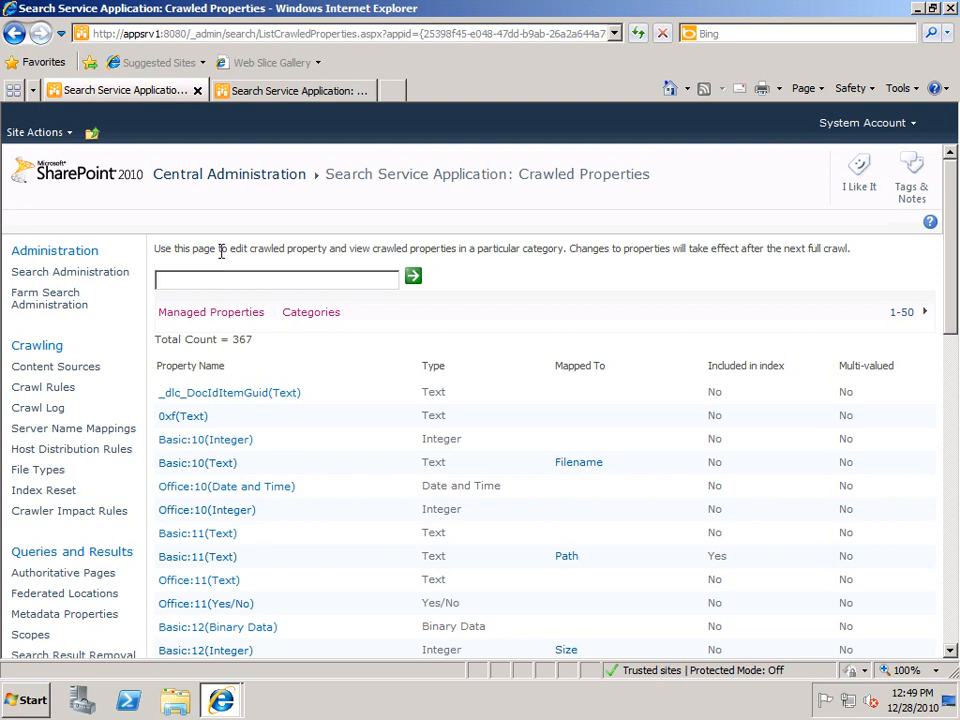
Filter crawled properties by '6' and edit Office:6(Text)'s Included in index value.
type("6")
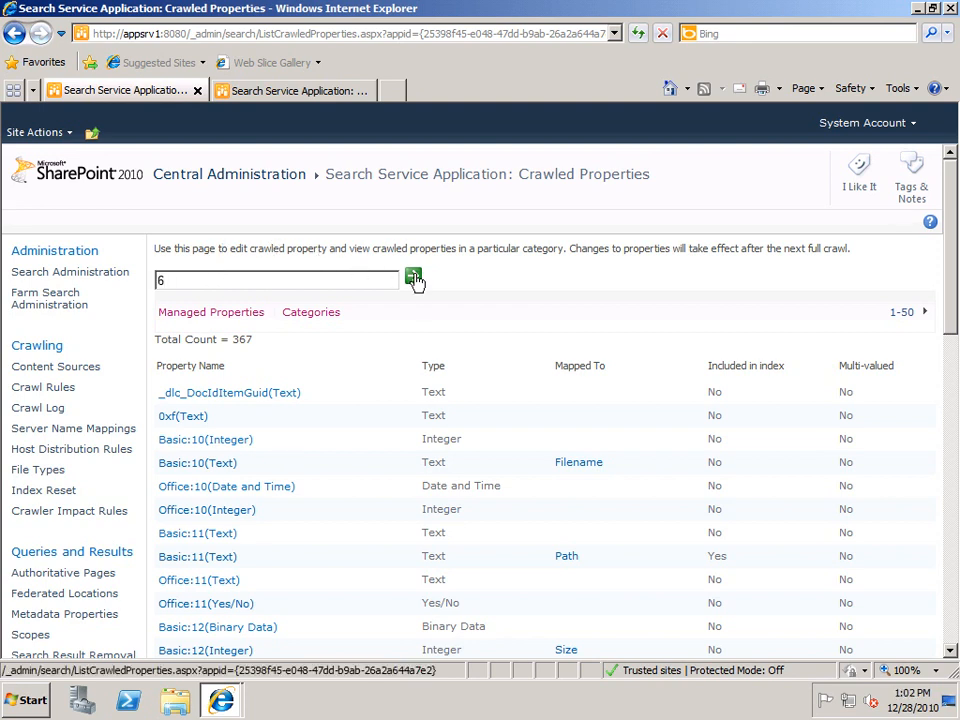
left_click(413, 279)
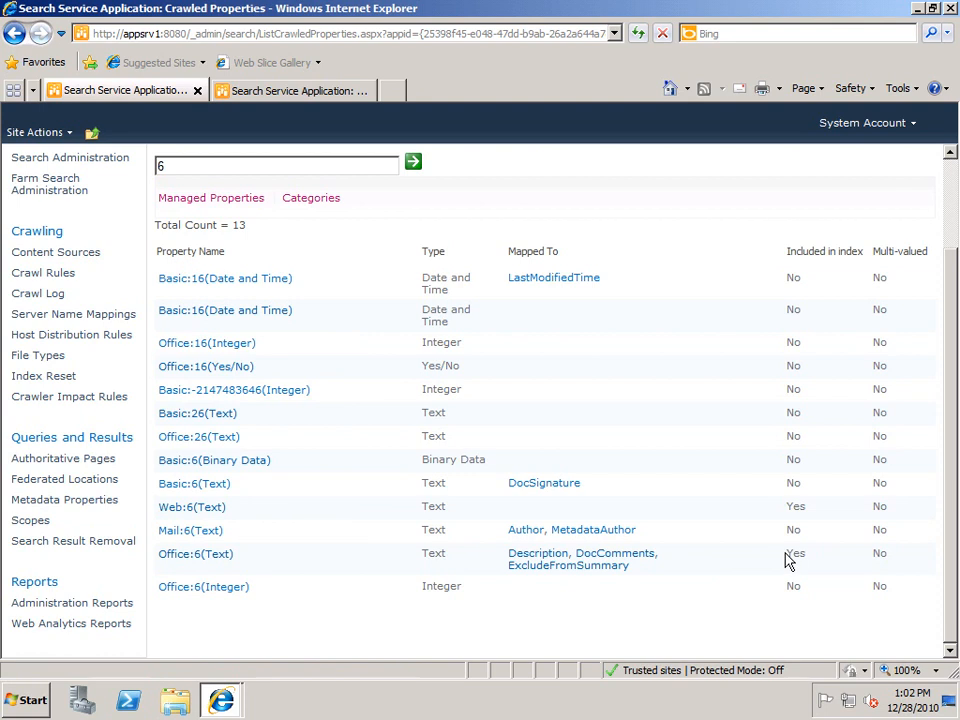
double_click(795, 553)
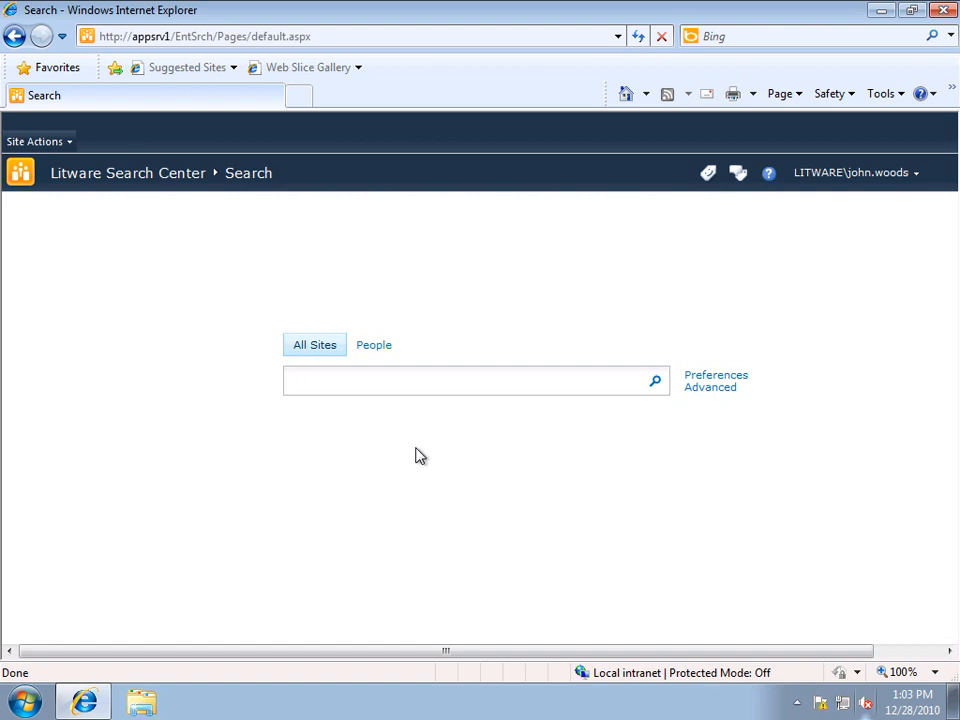
Search for 'sunshine', then replace the query with 'description:sunshine' and search again.
type("sunshine")
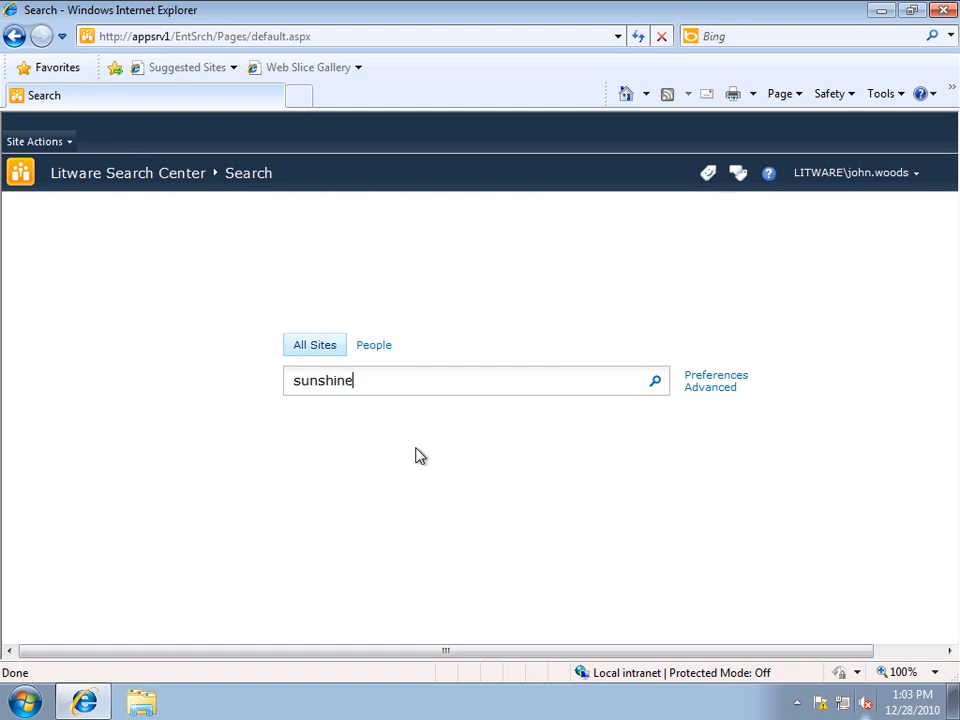
left_click(655, 380)
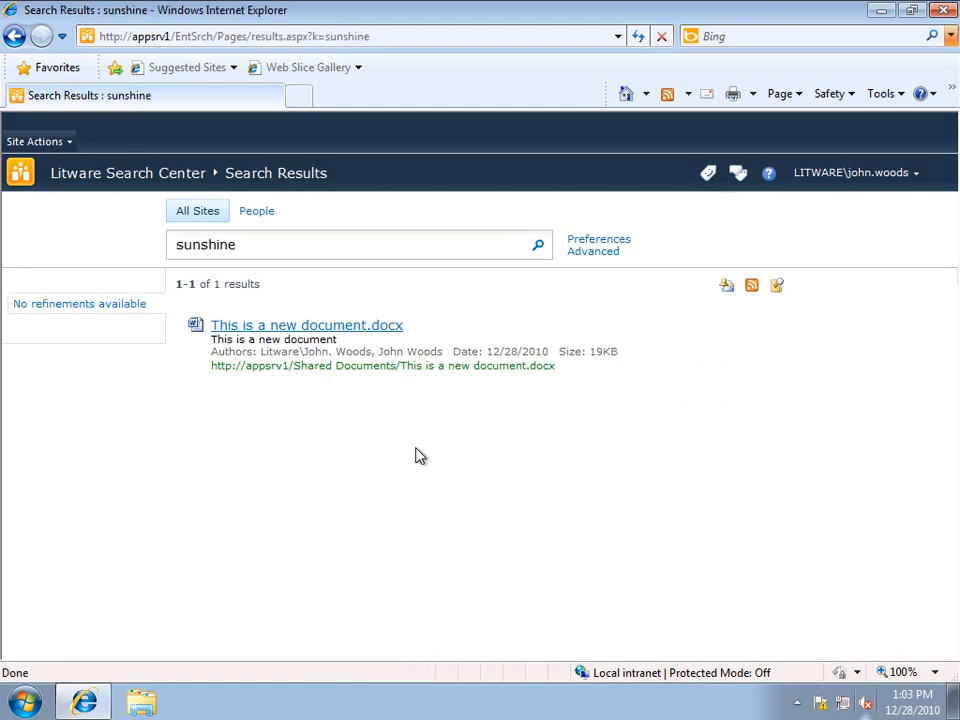
mouse_move(362, 346)
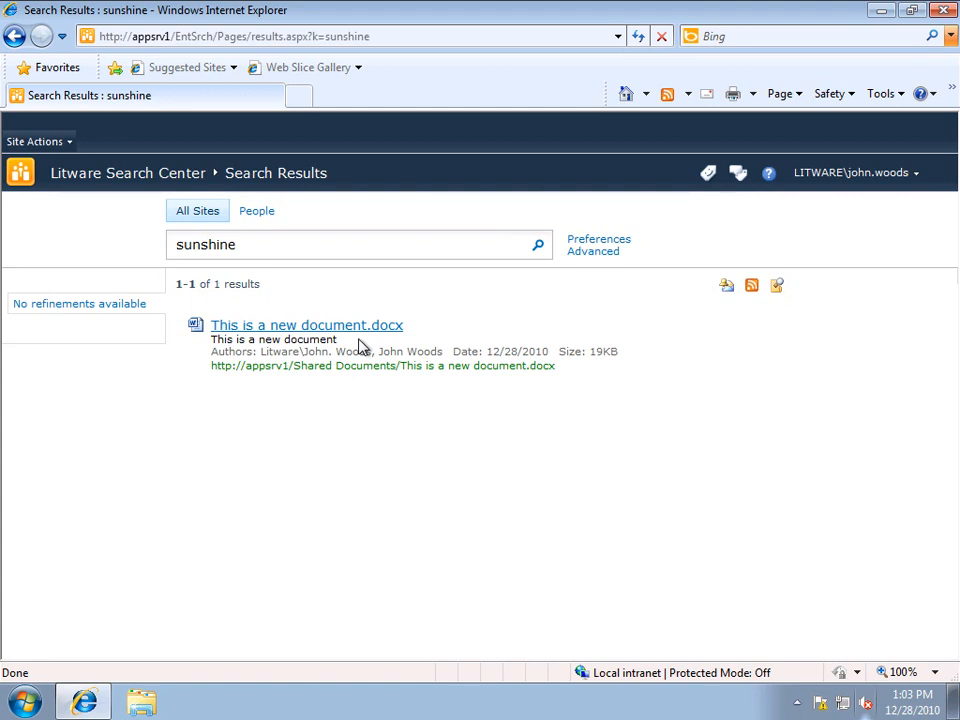
triple_click(205, 244)
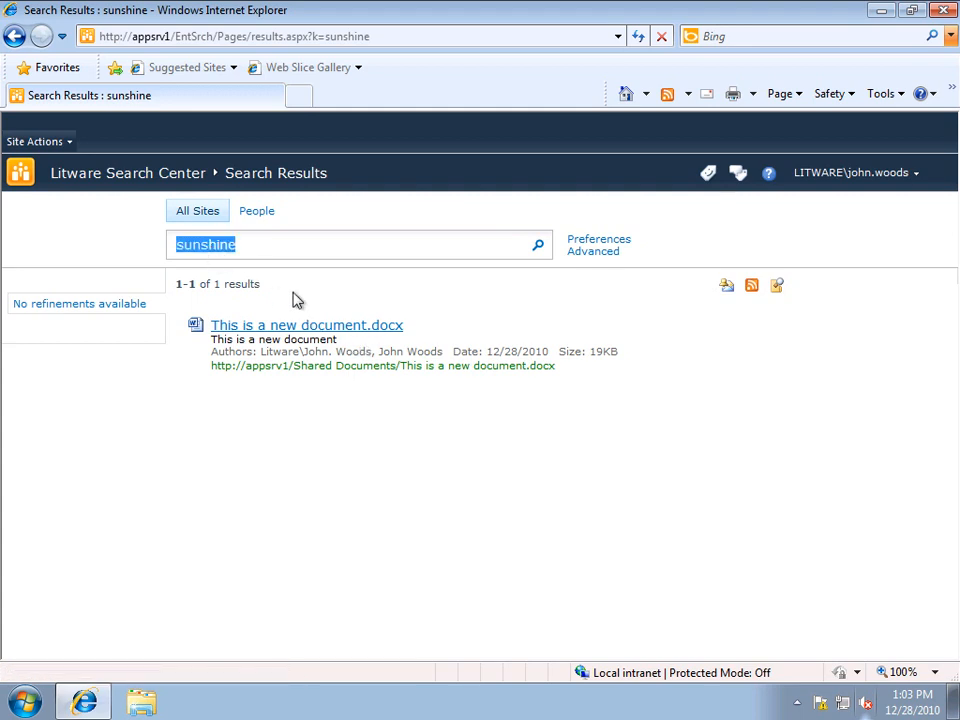
mouse_move(318, 305)
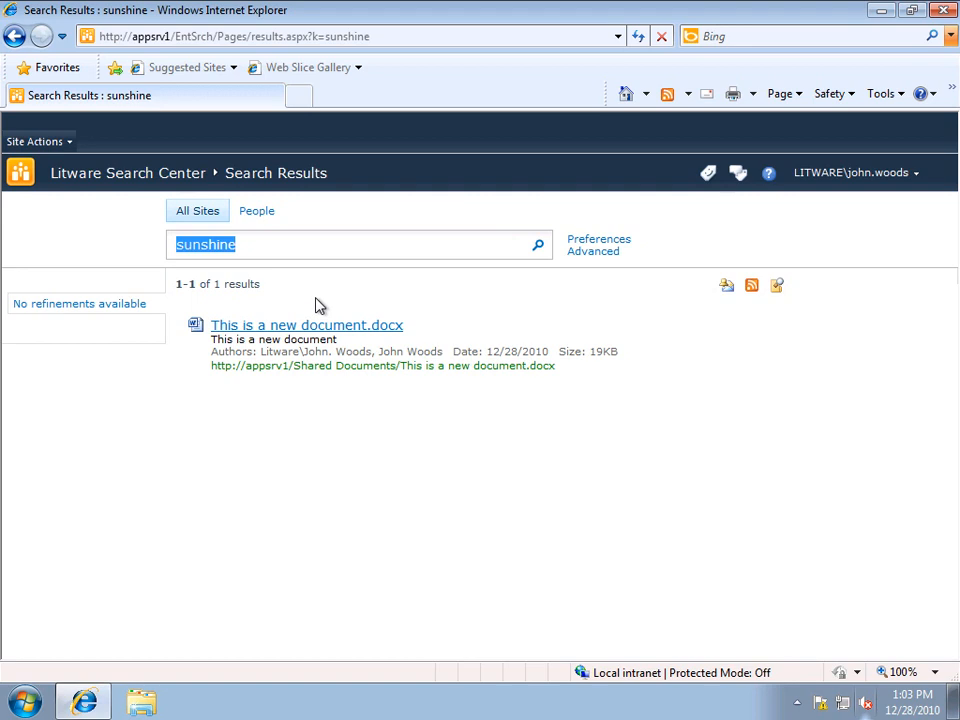
type("description")
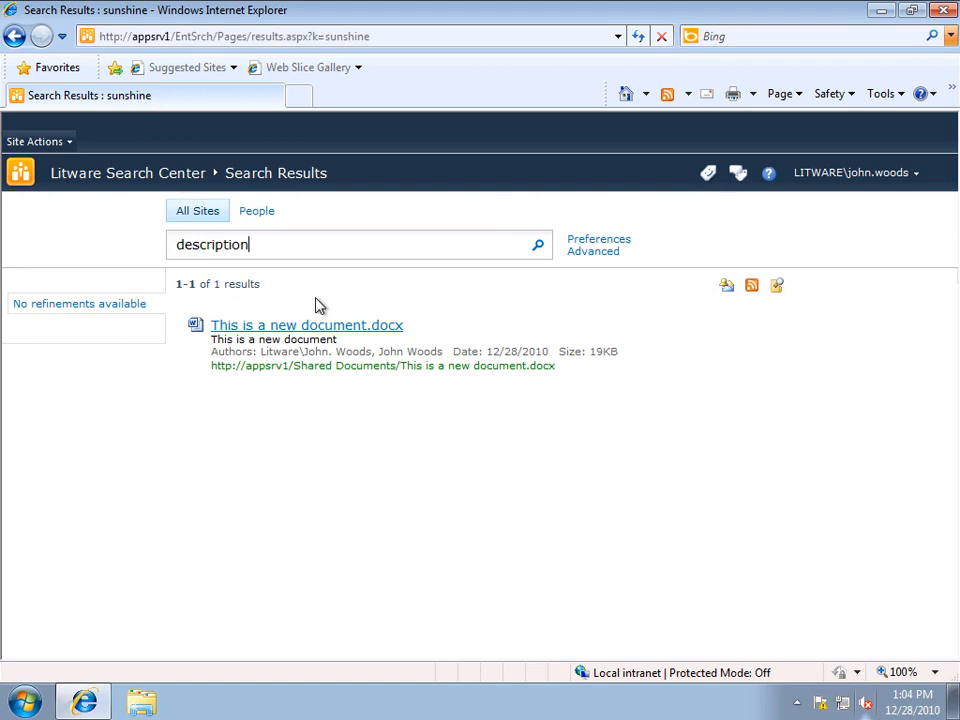
type(":sunshine")
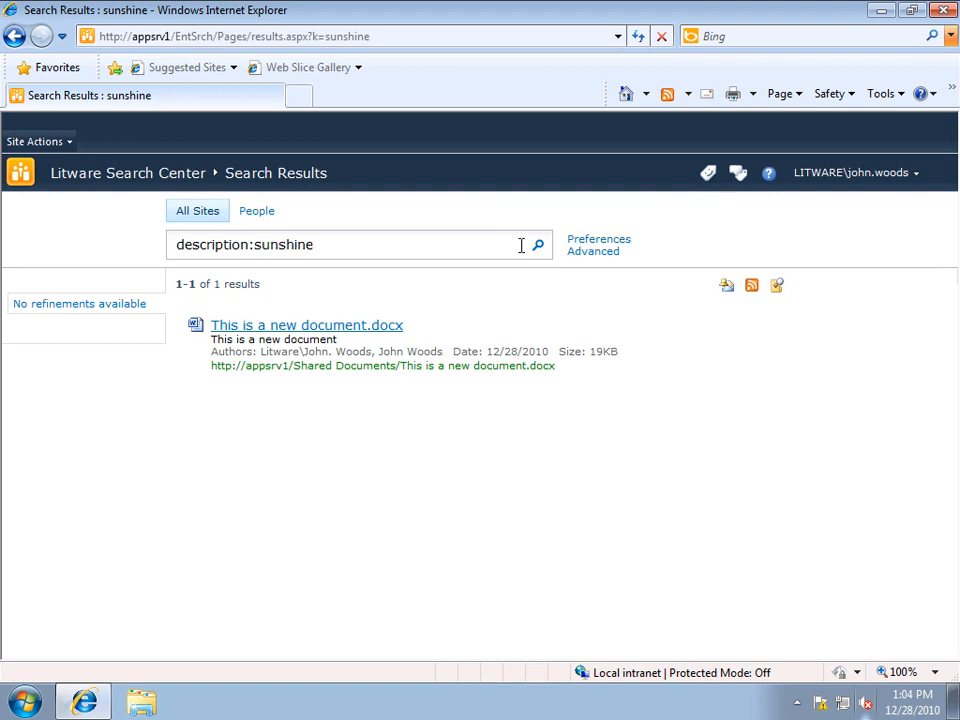
left_click(537, 245)
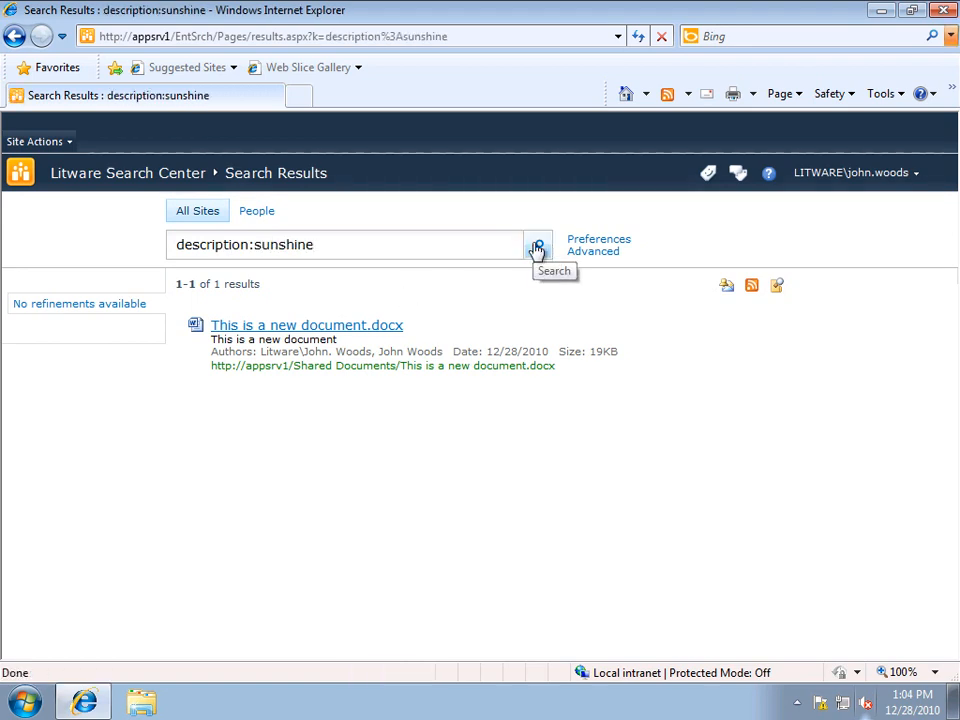
mouse_move(390, 343)
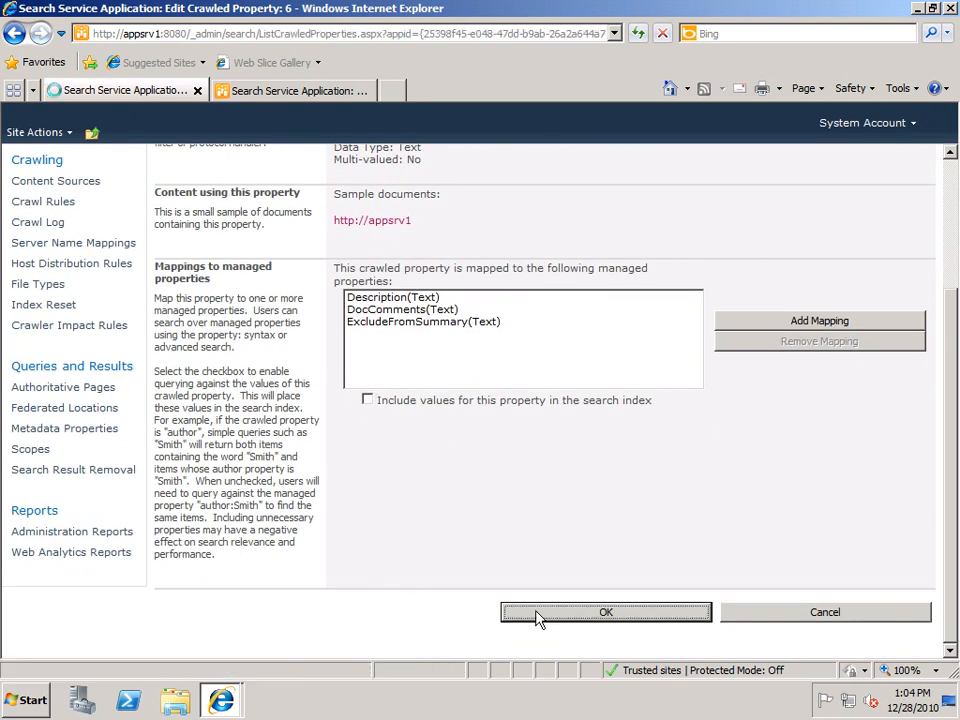
Save Office:6(Text) with index inclusion off and refilter crawled properties by '6'.
left_click(605, 612)
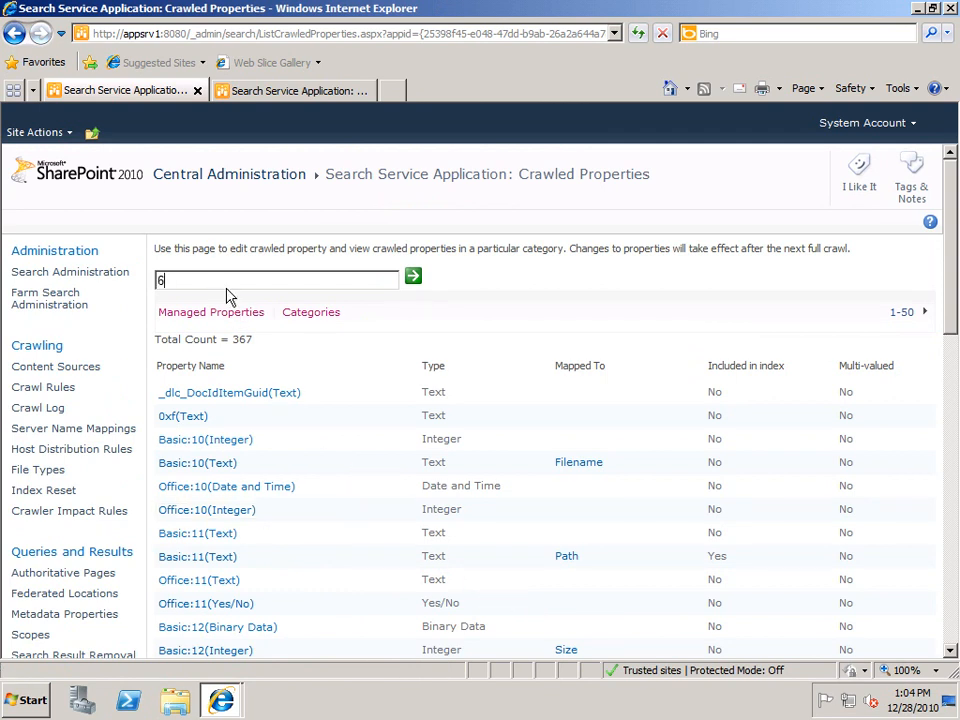
left_click(412, 277)
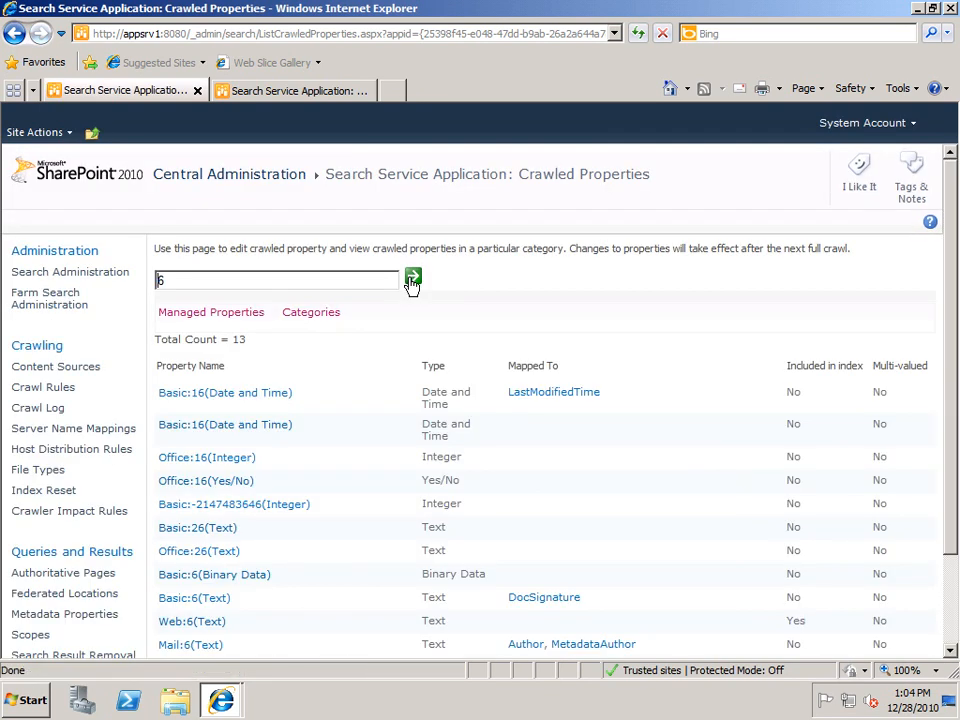
scroll("down", 3)
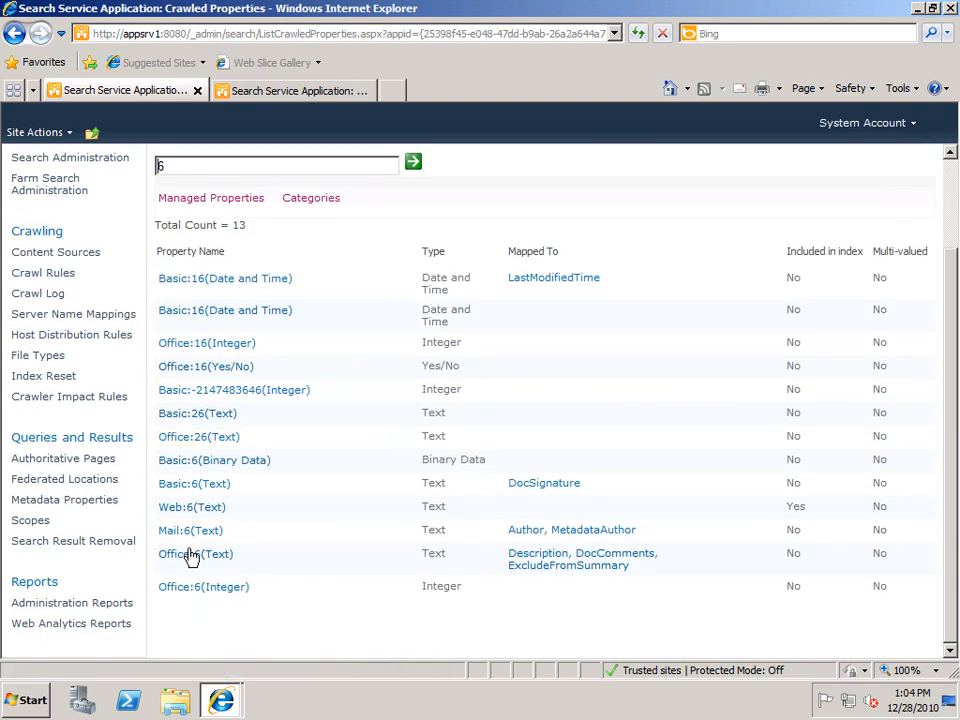
mouse_move(777, 561)
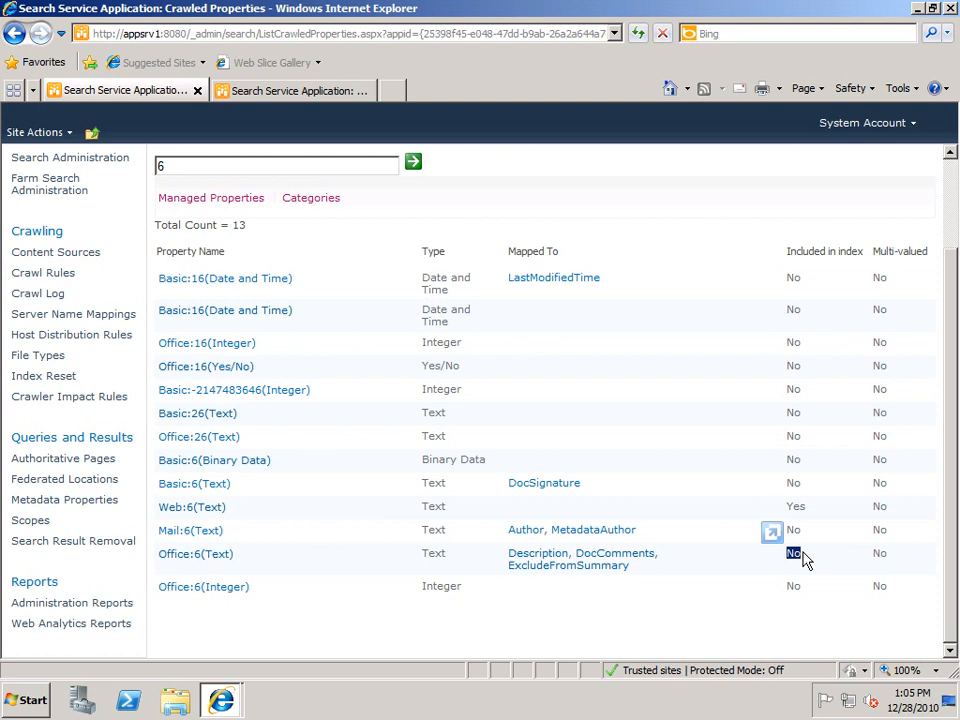
mouse_move(300, 95)
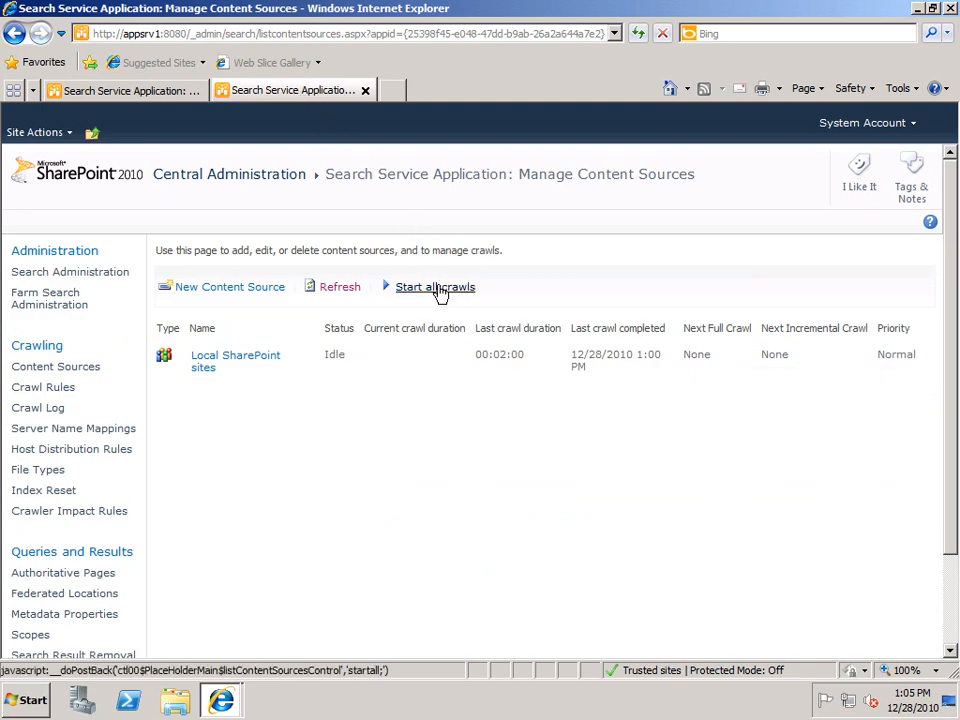
mouse_move(435, 287)
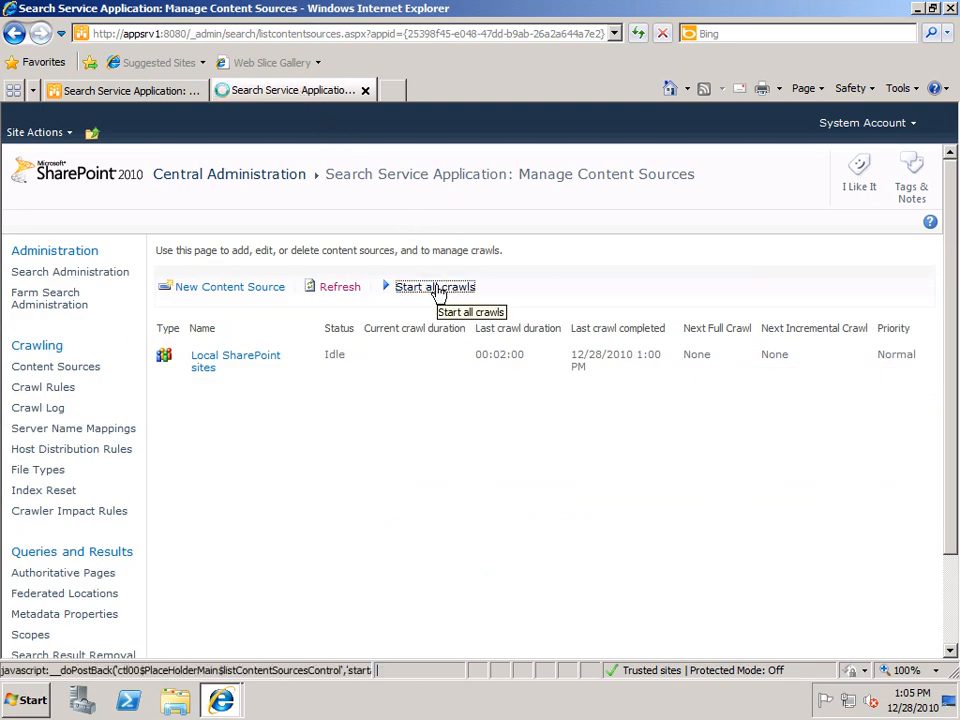
Recrawl Local SharePoint sites until idle, last crawl completed at 1:07 PM.
left_click(434, 287)
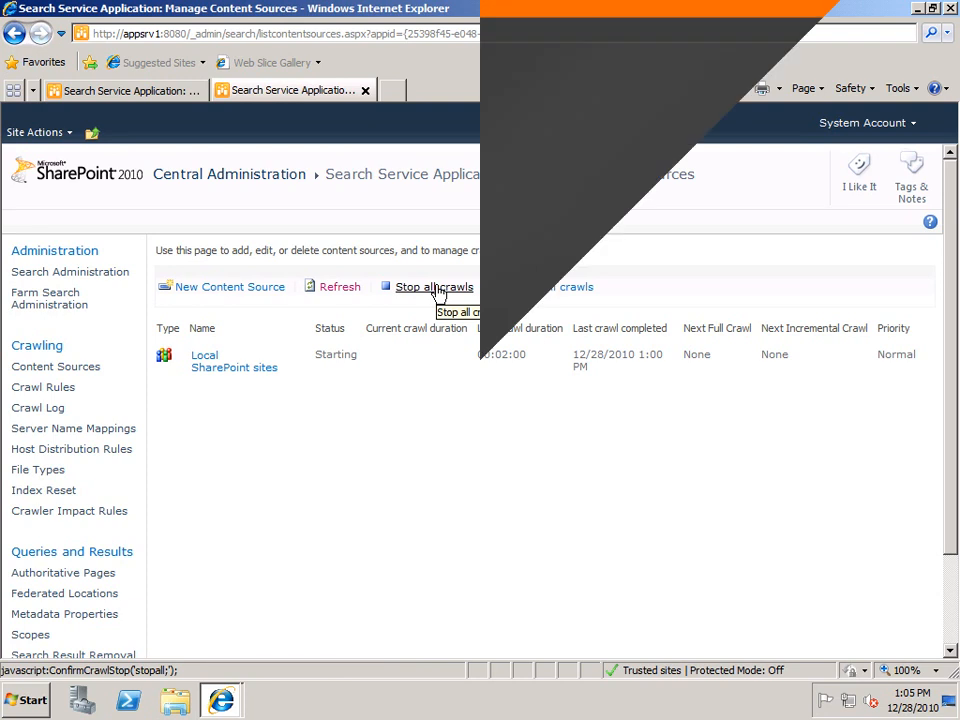
left_click(434, 287)
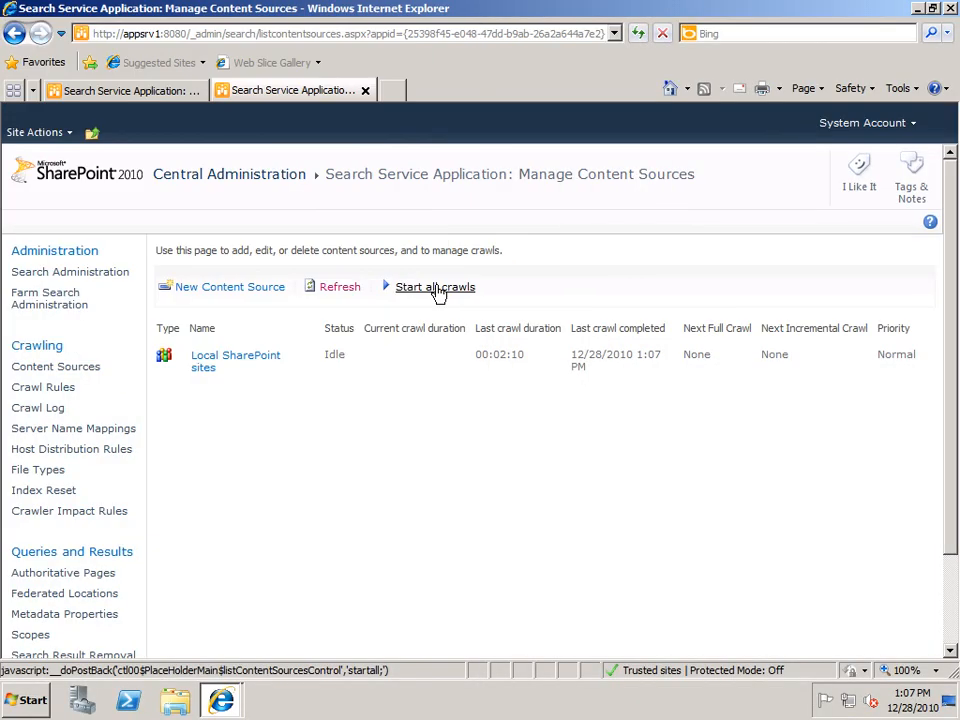
mouse_move(150, 104)
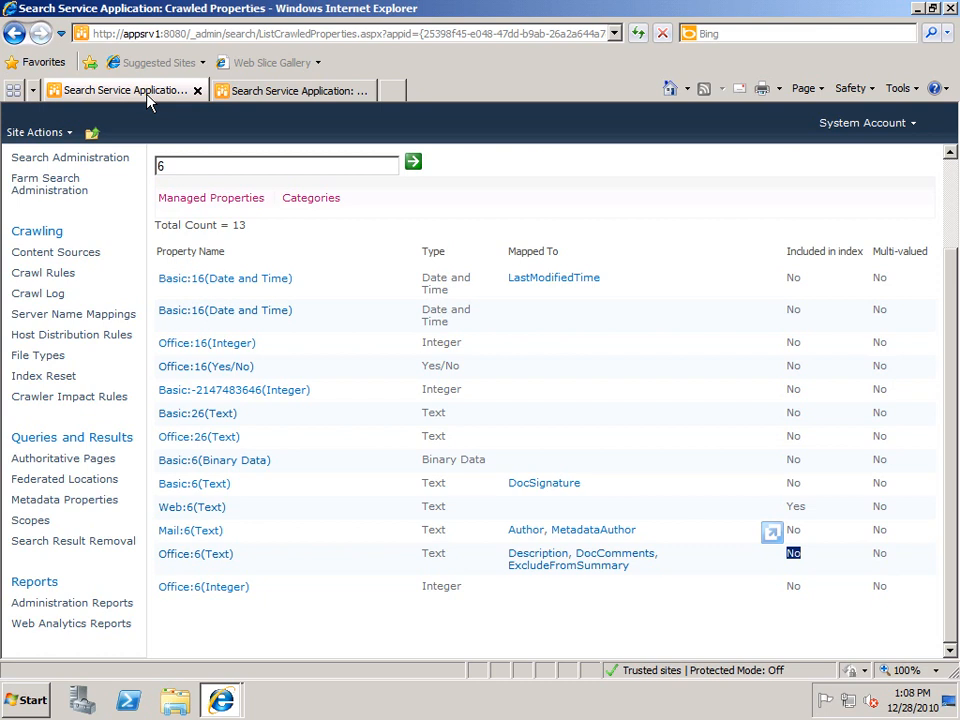
mouse_move(745, 578)
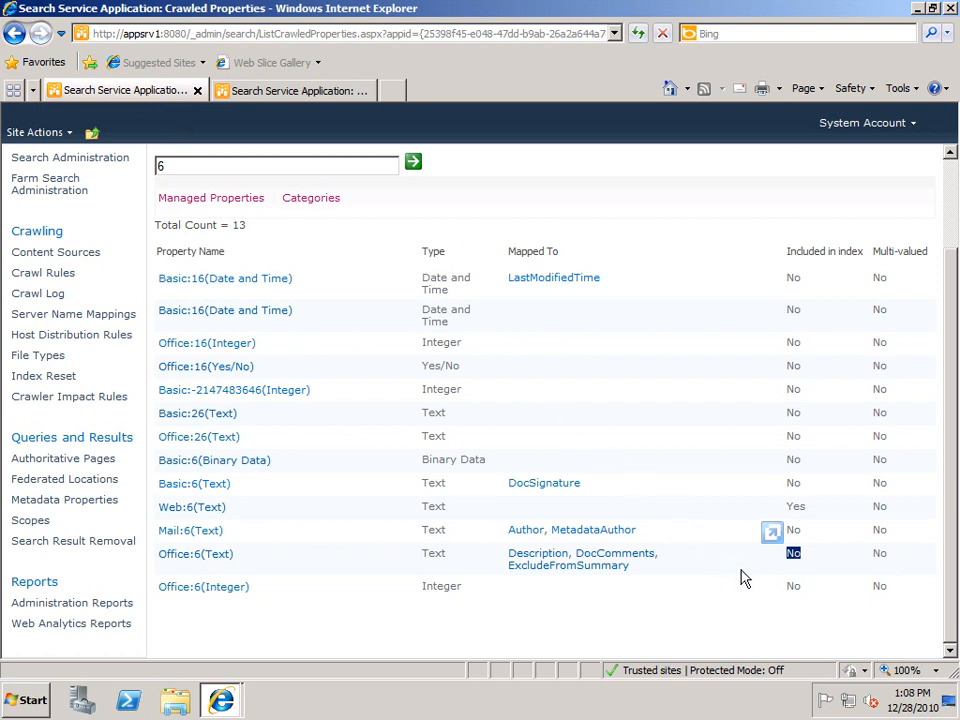
mouse_move(804, 576)
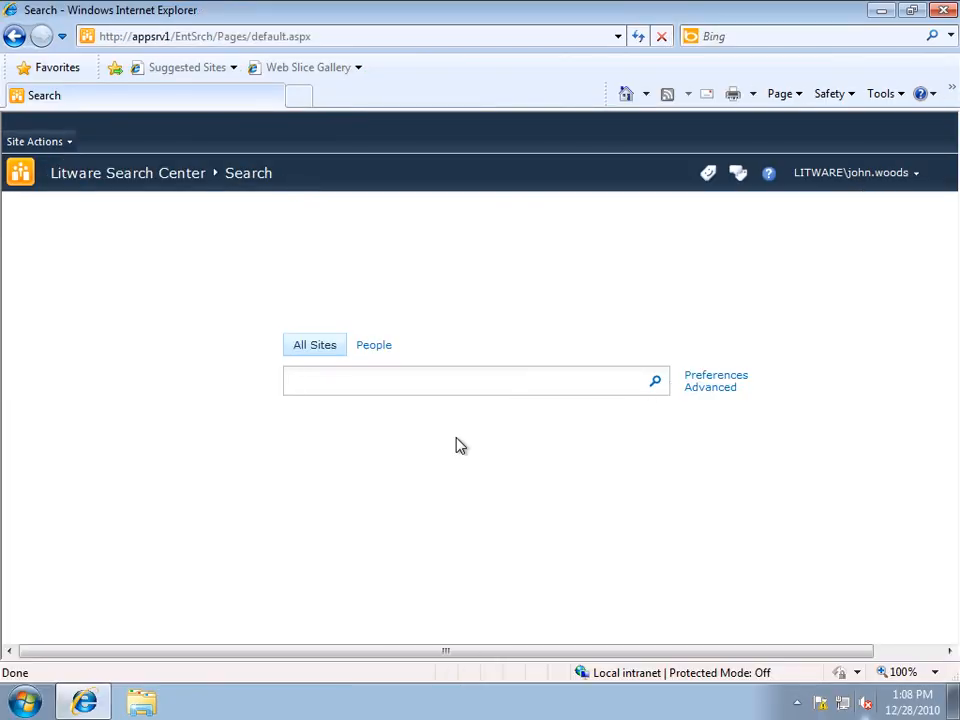
Search 'sunshine' to get no results, then search 'description:sunshine'.
type("sunshine")
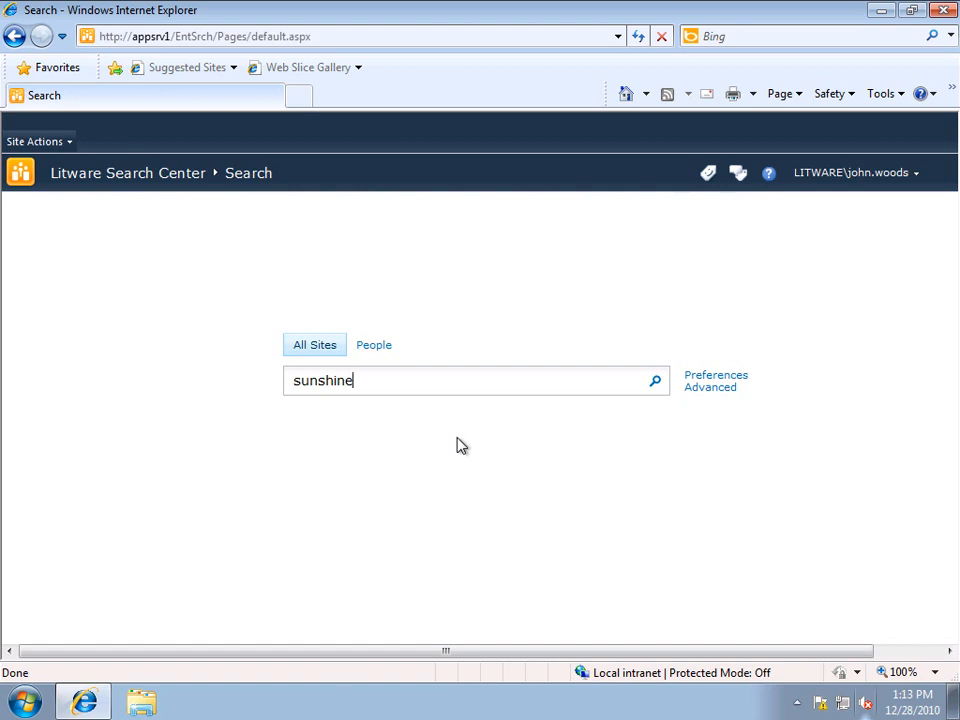
left_click(655, 380)
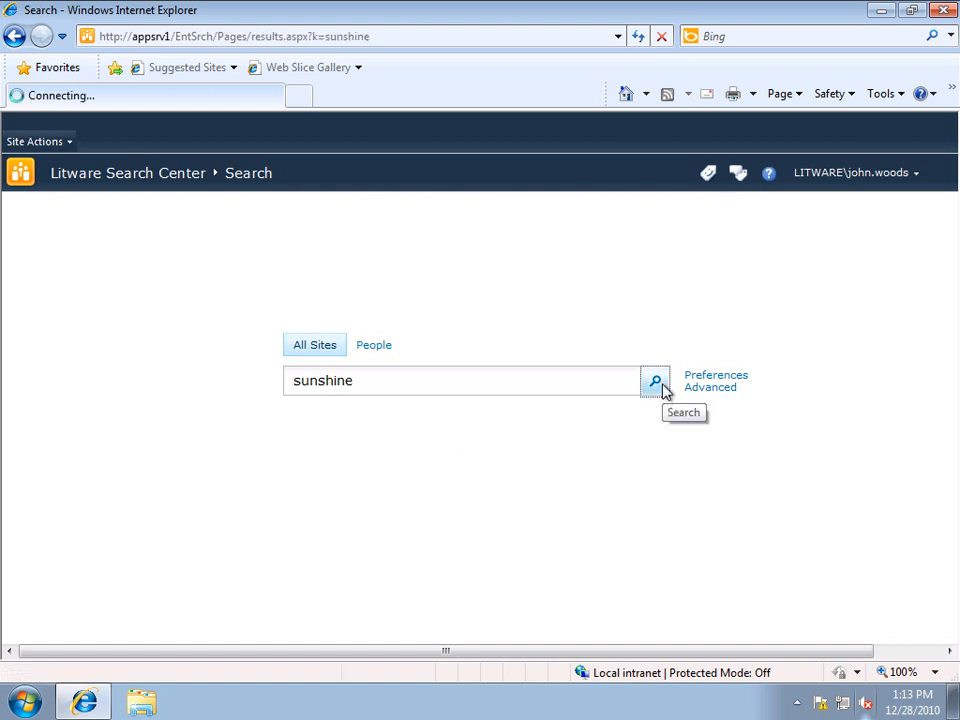
left_click(655, 380)
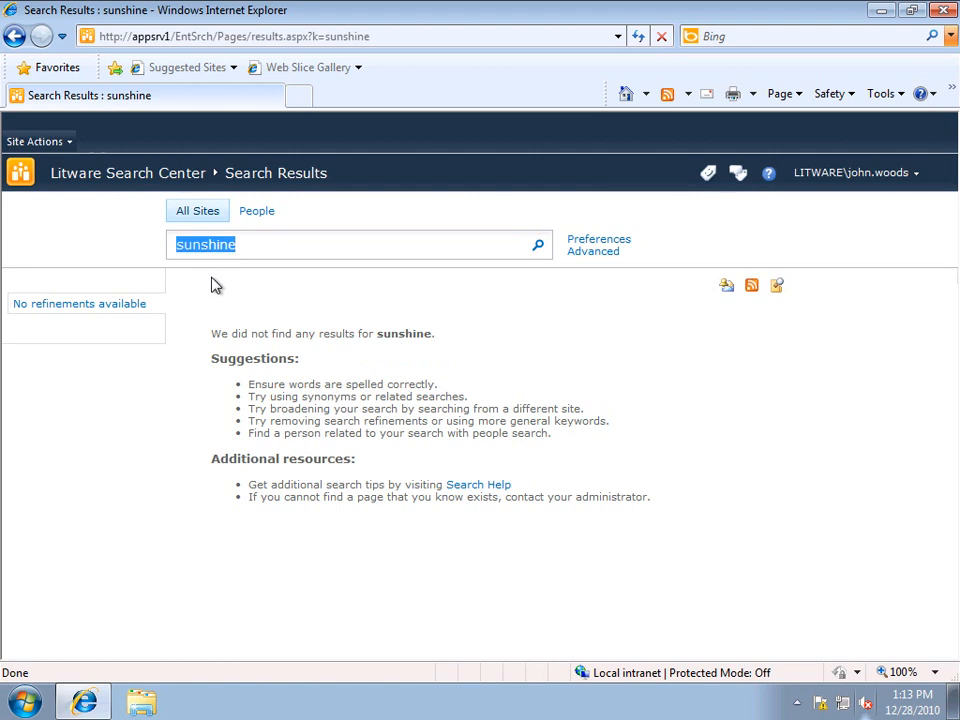
type("description")
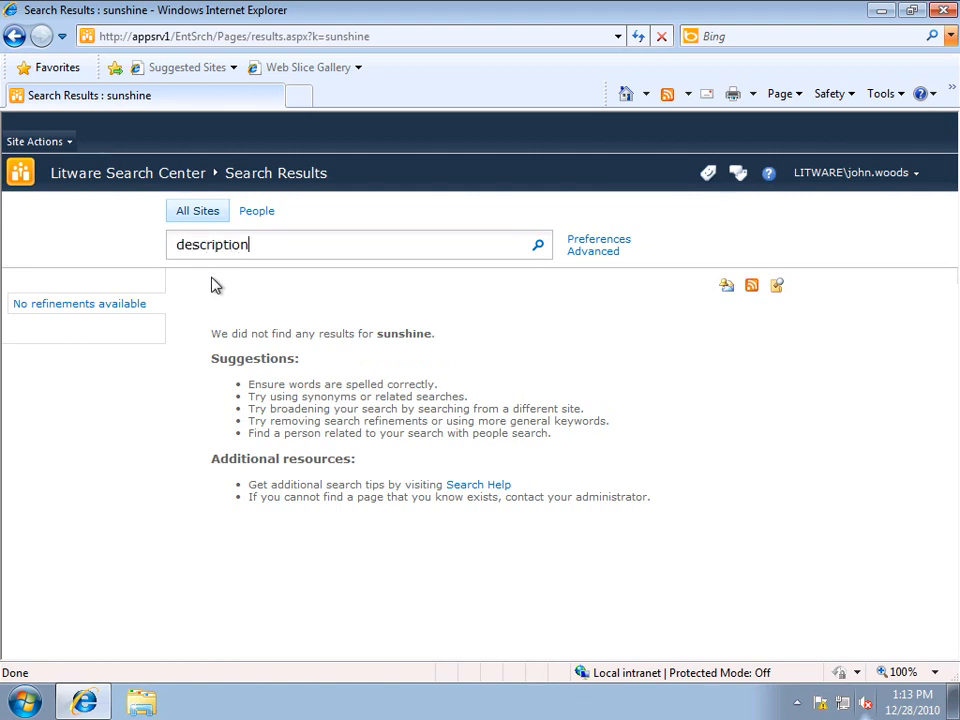
type(":sunshine")
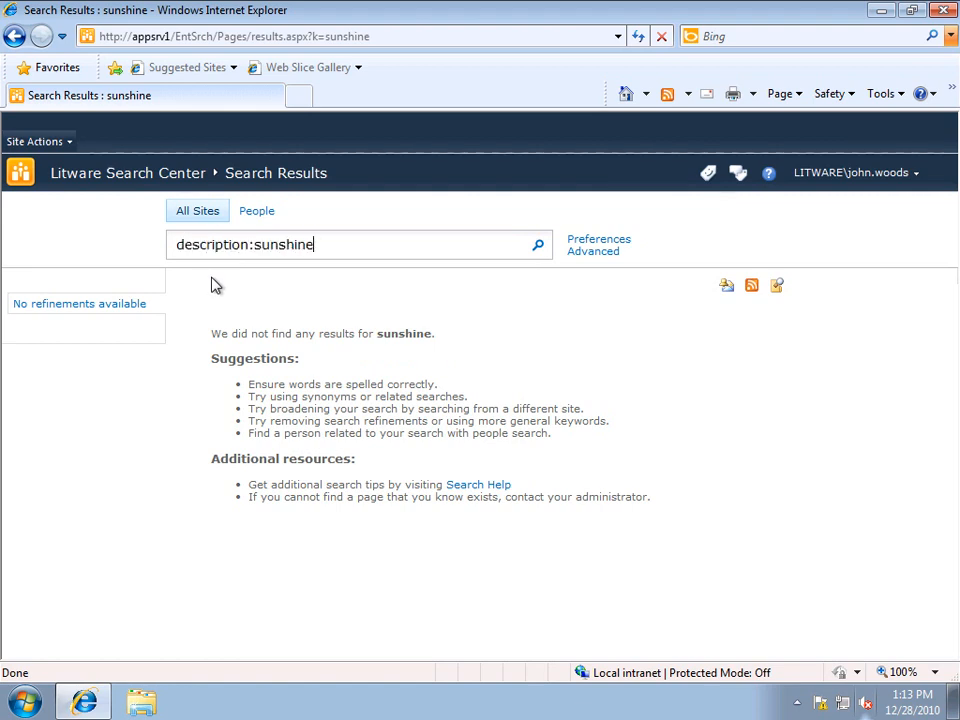
left_click(537, 245)
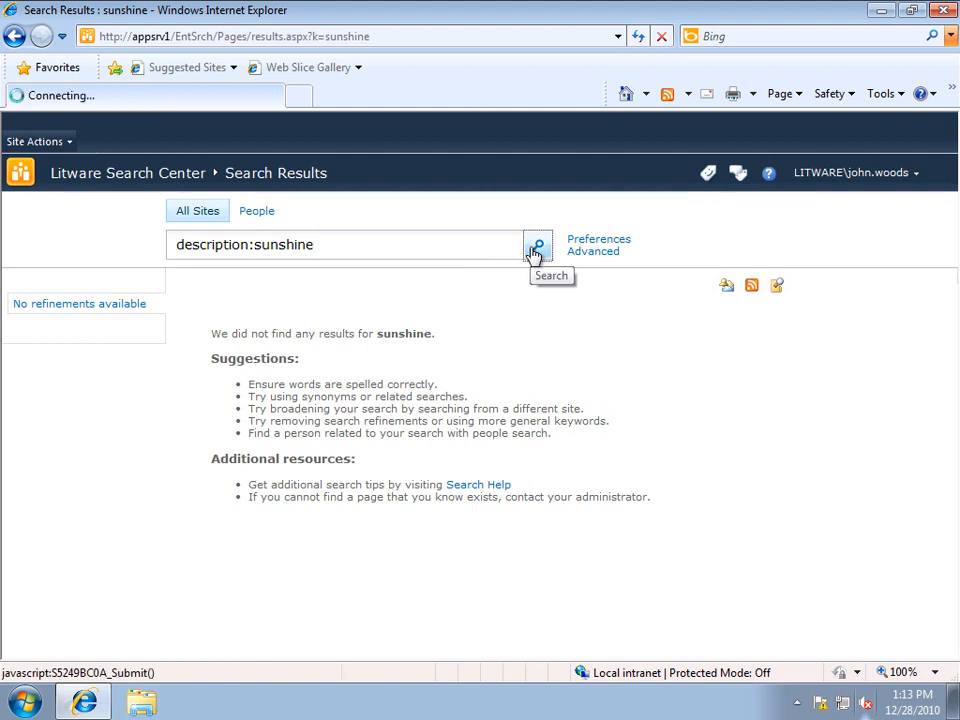
left_click(537, 245)
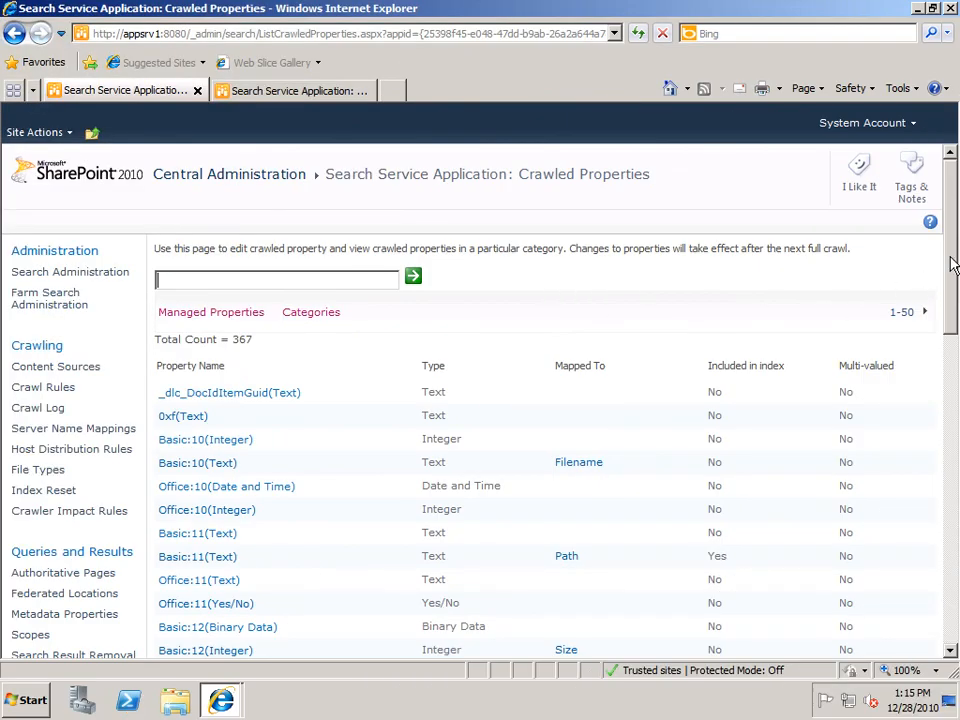
Scroll the crawled properties list, then open the Managed Properties mappings page.
scroll("down", 3)
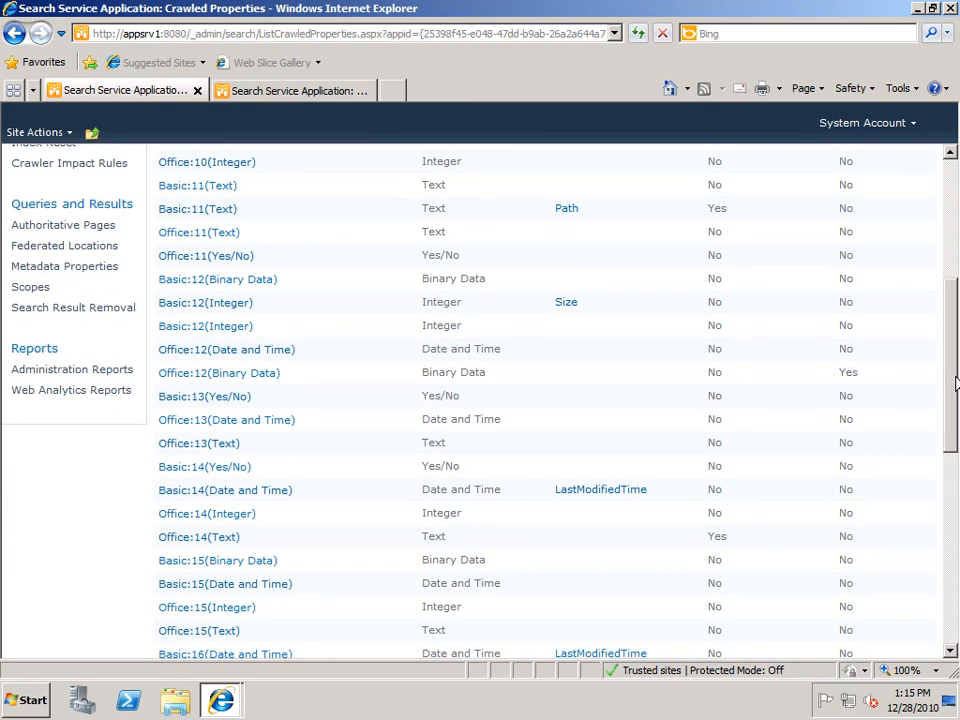
scroll("up", 3)
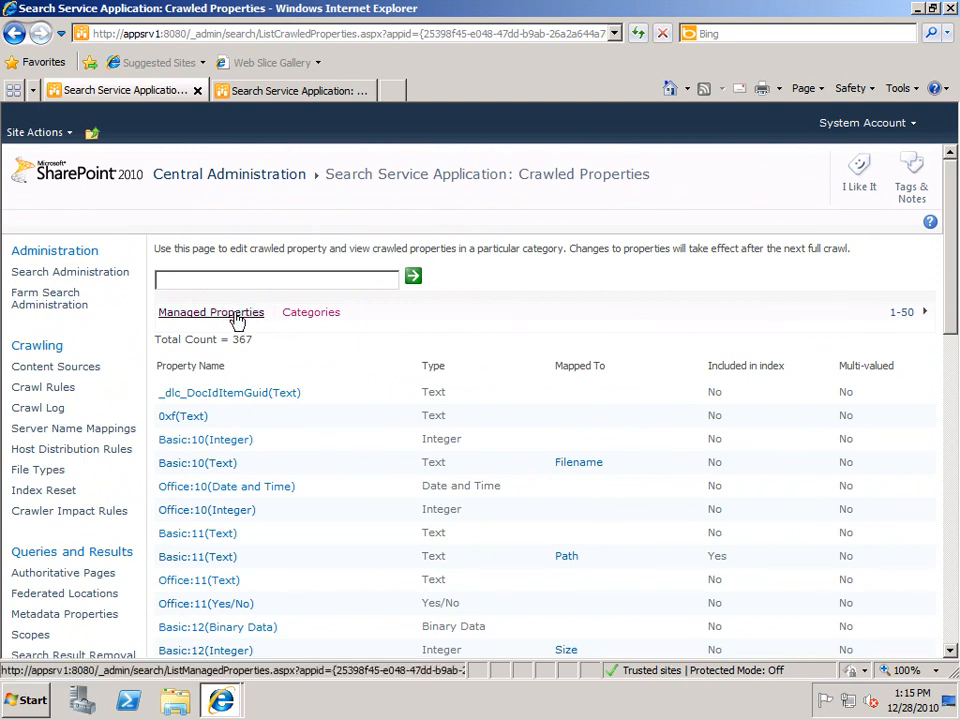
left_click(211, 312)
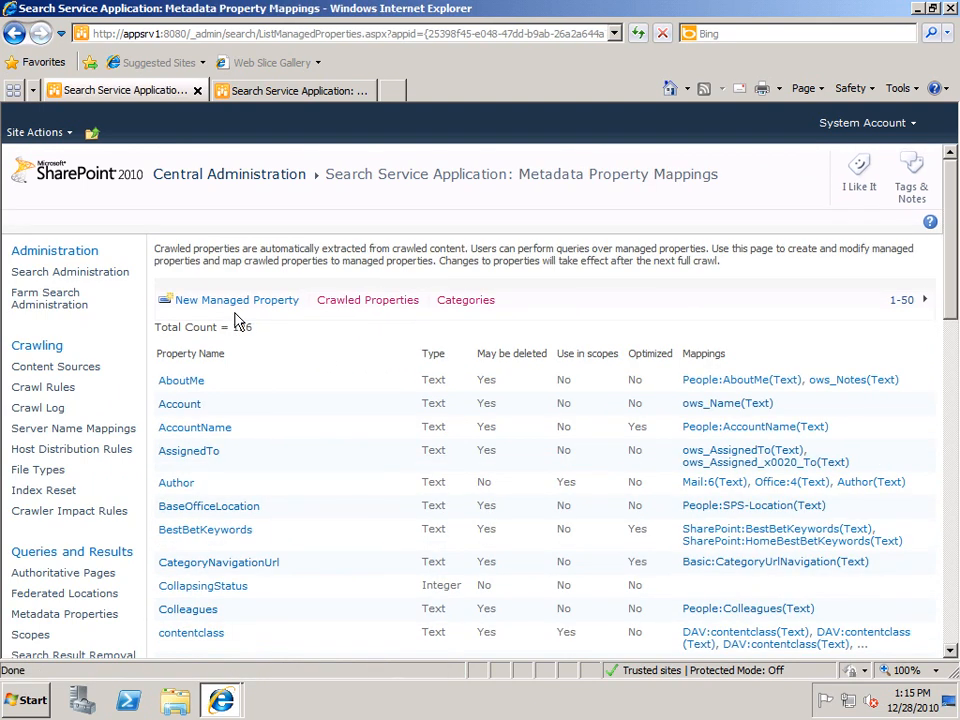